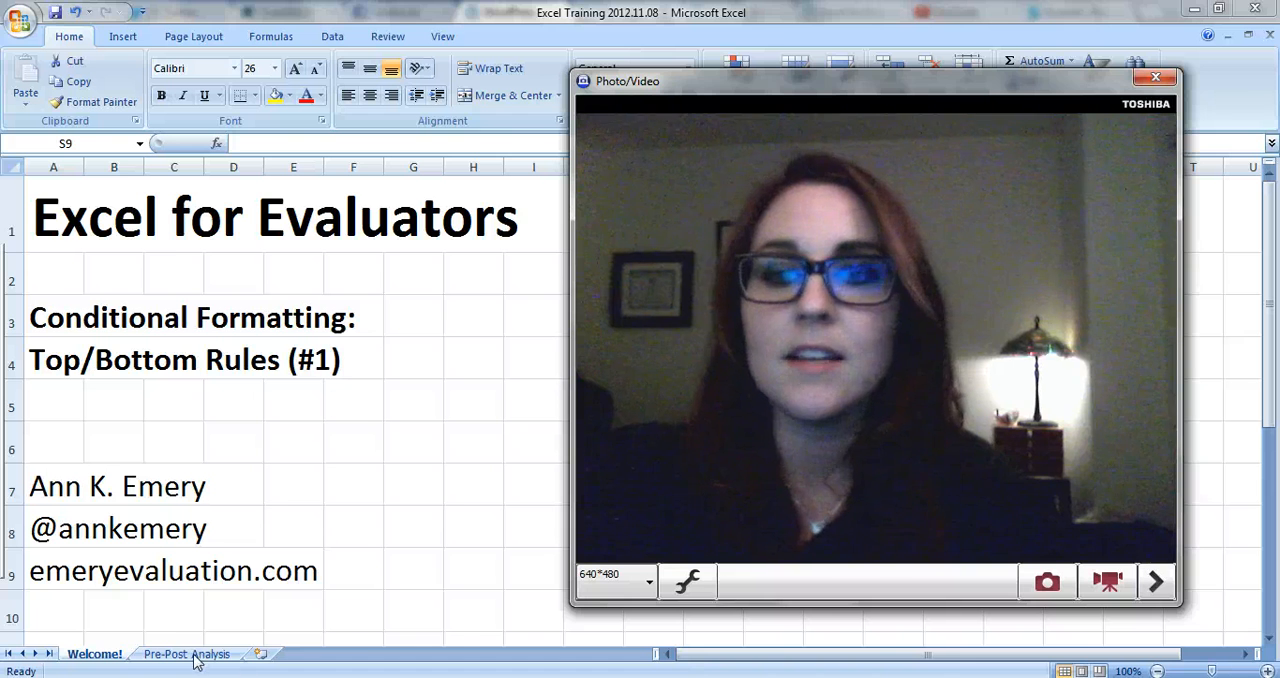
# - Switch to the Pre-Post Analysis sheet of participant scores
pyautogui.click(197, 654)
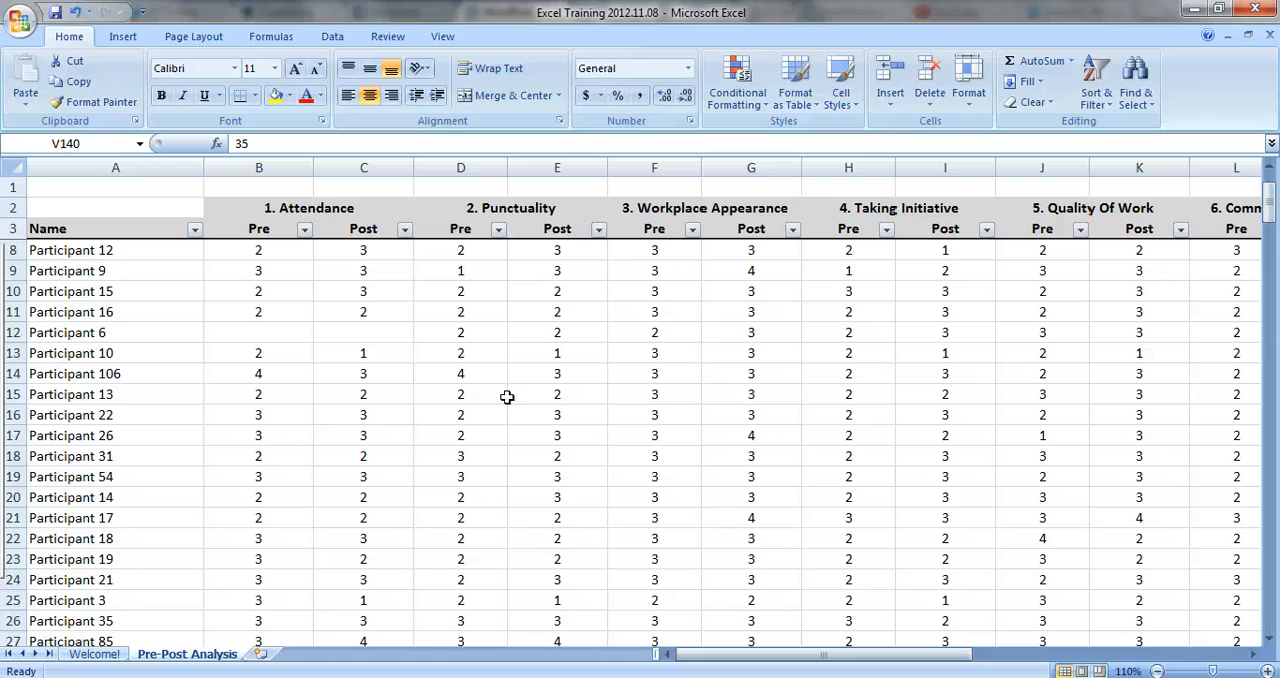
pyautogui.moveTo(410, 245)
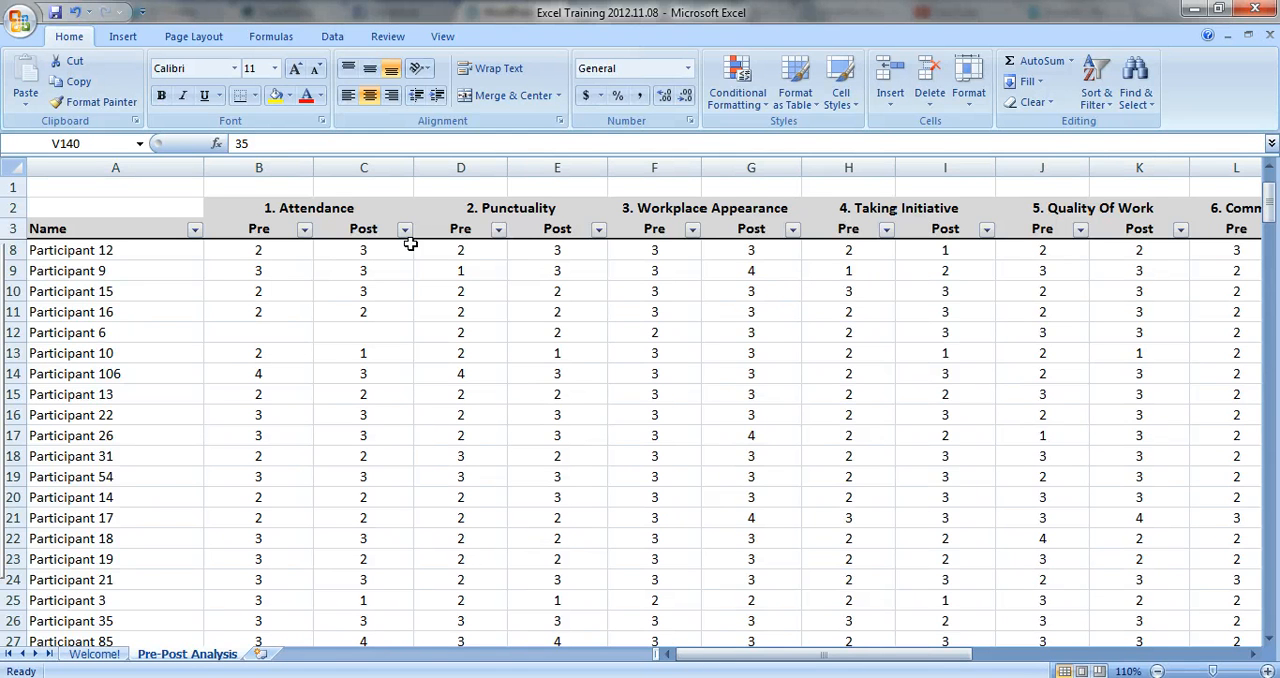
pyautogui.moveTo(646, 235)
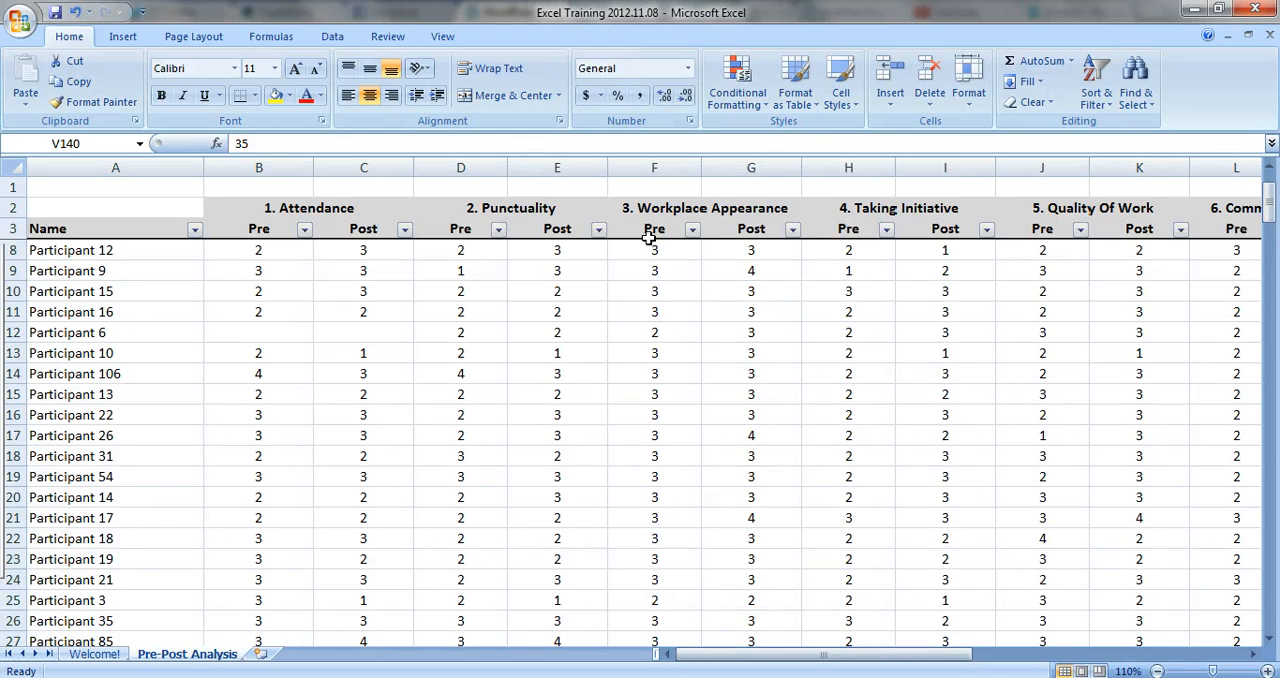
# - Scroll right to the Total Pre and Post columns and inspect the Total Pre filter list
pyautogui.hscroll(3)
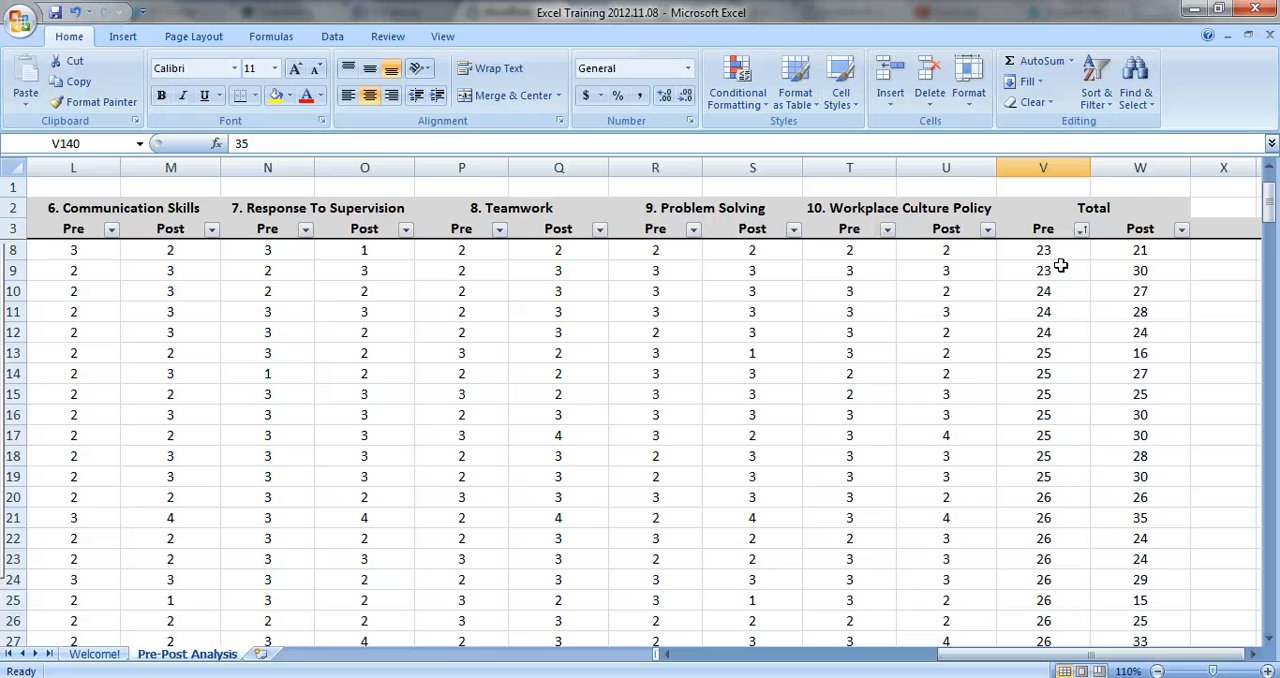
pyautogui.moveTo(1147, 302)
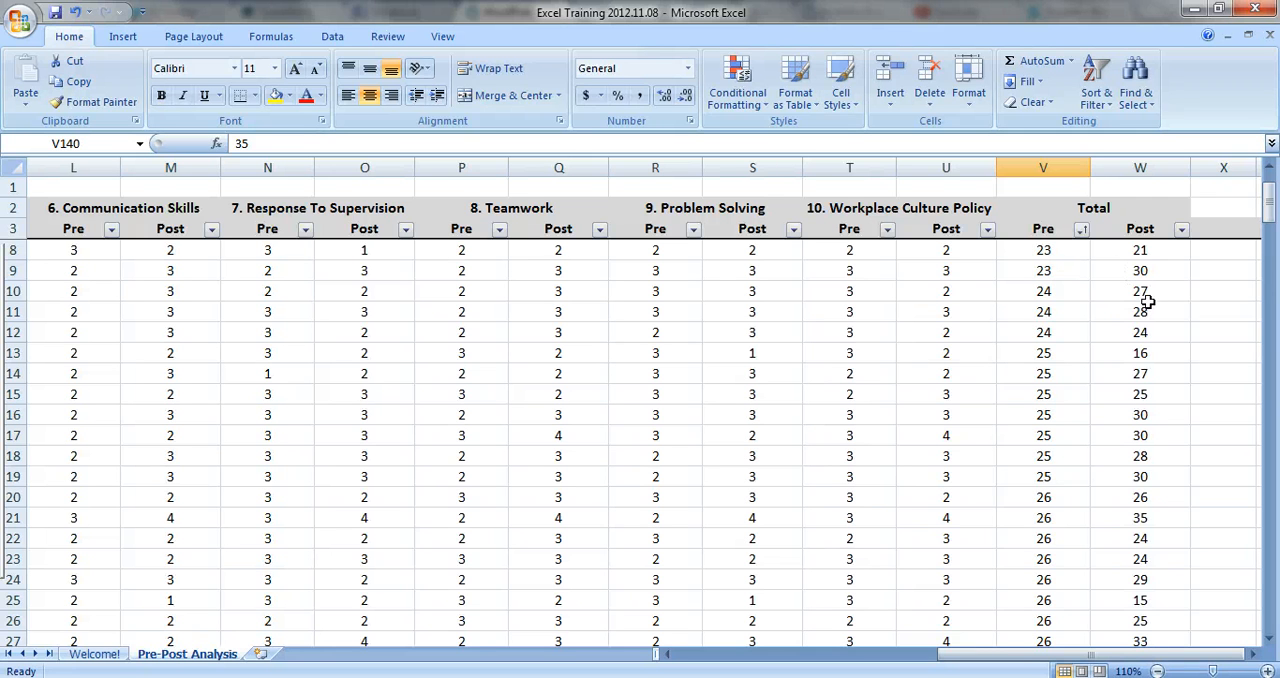
pyautogui.moveTo(1142, 322)
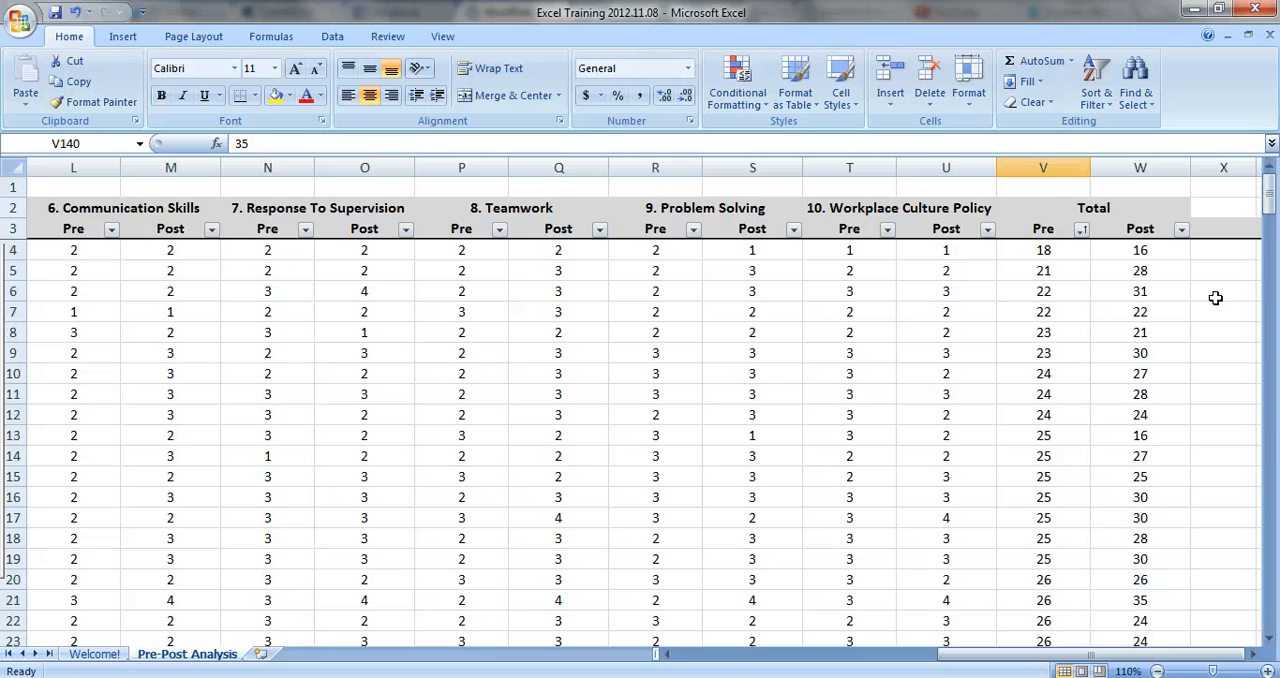
pyautogui.moveTo(1196, 290)
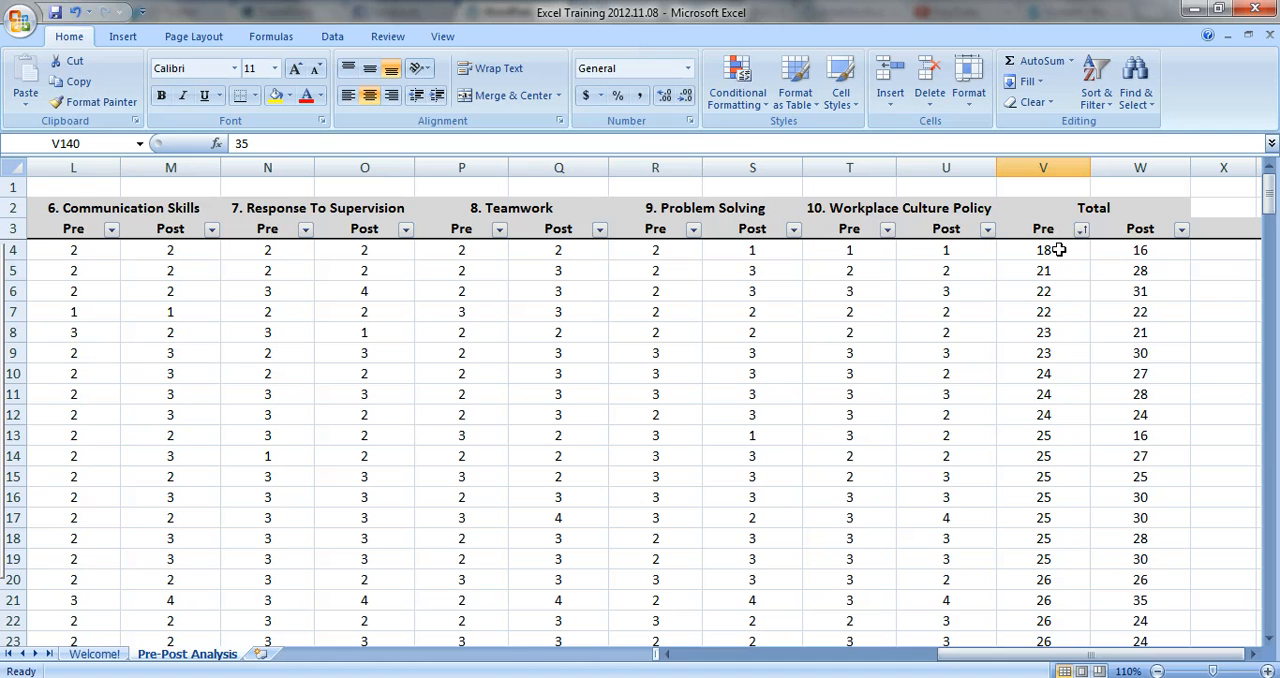
pyautogui.moveTo(1042, 265)
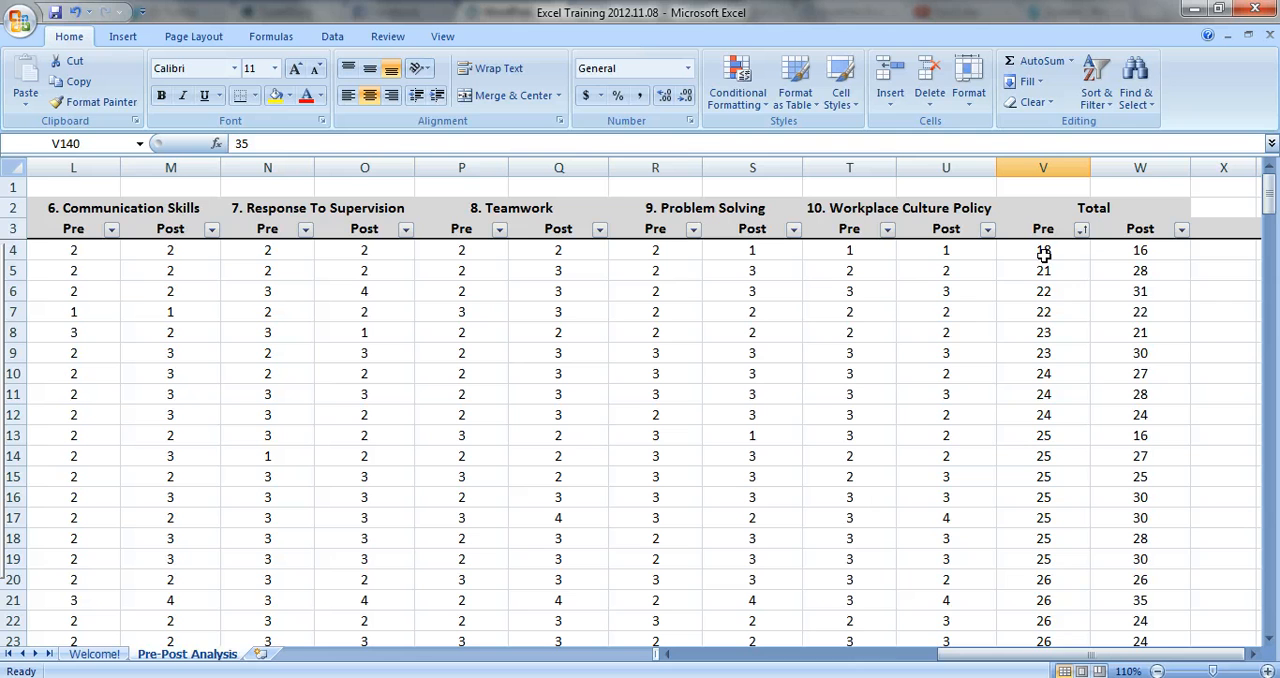
pyautogui.moveTo(1079, 281)
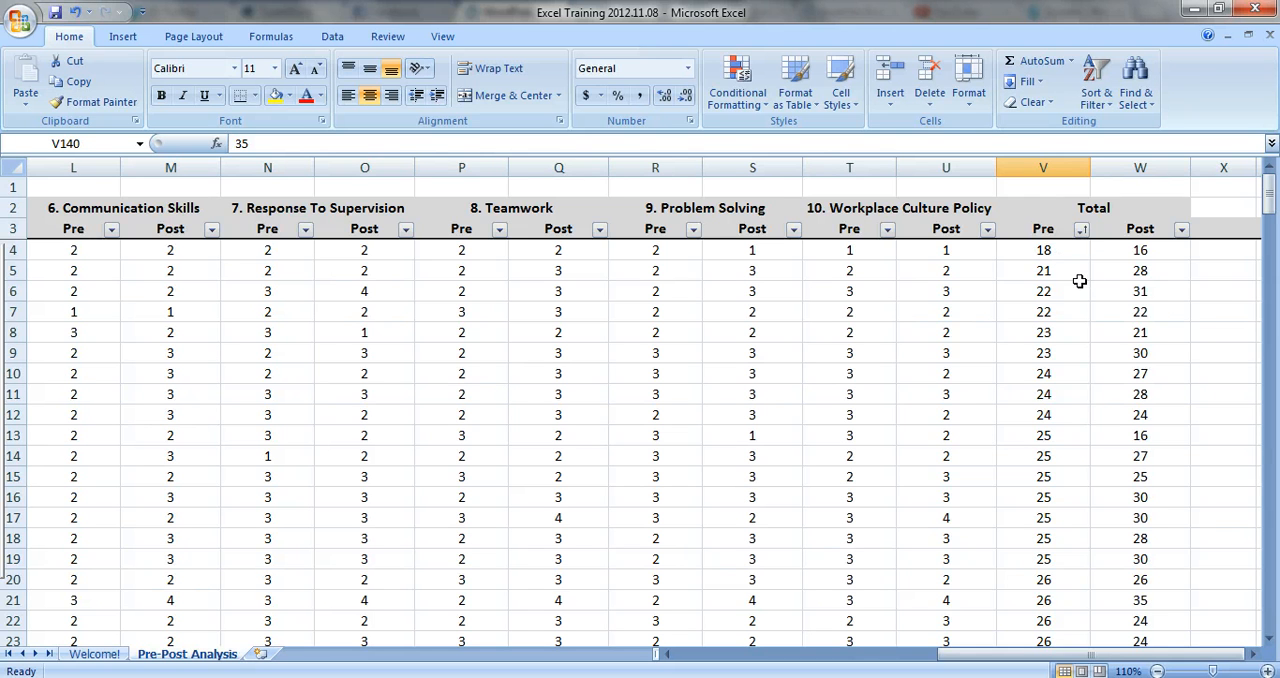
pyautogui.click(1081, 229)
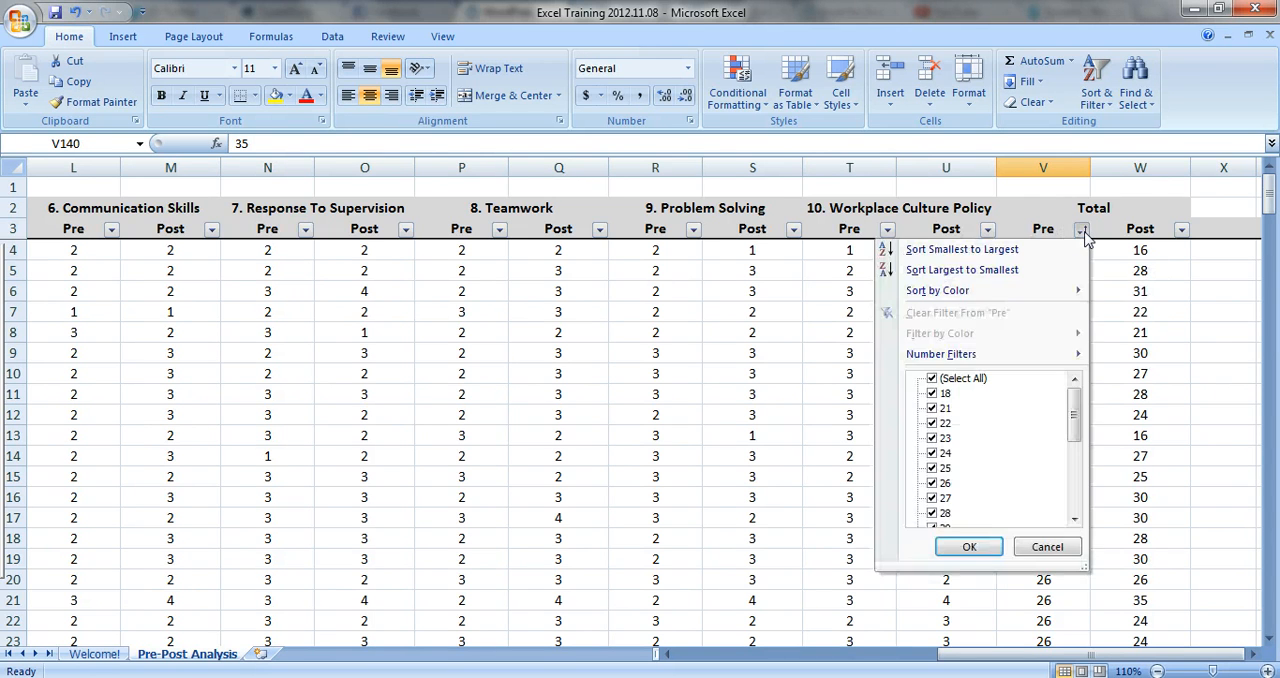
pyautogui.click(969, 546)
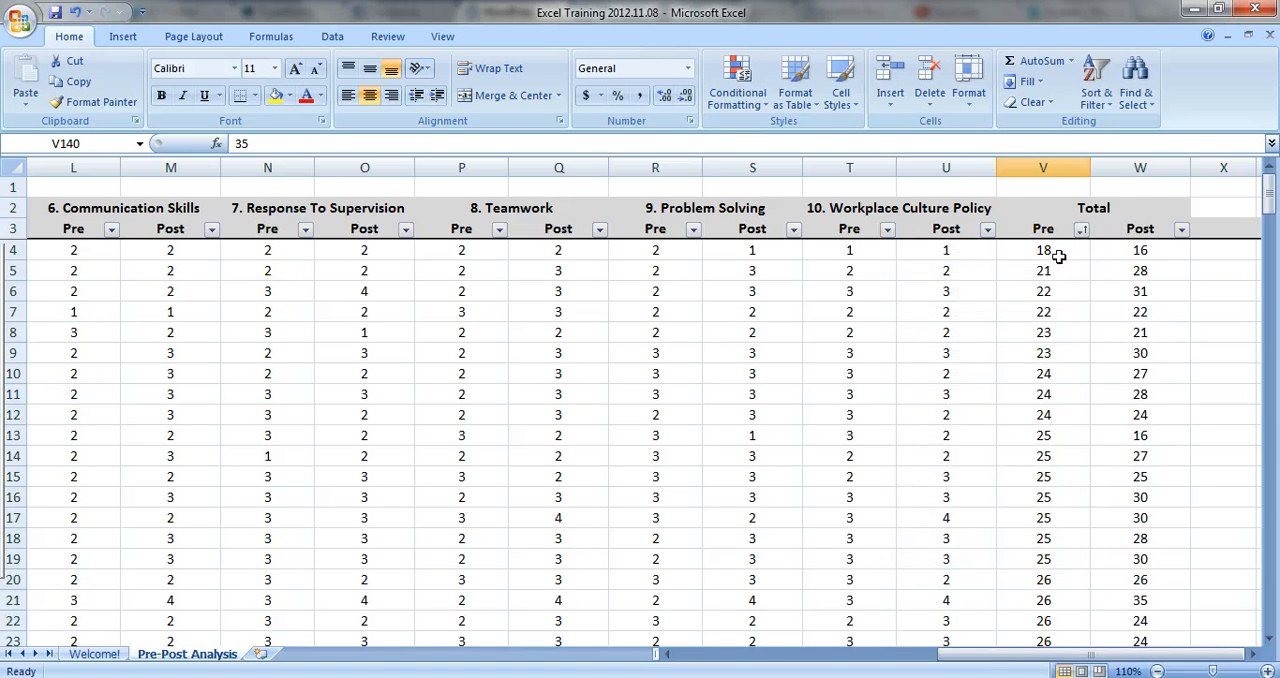
pyautogui.moveTo(1171, 267)
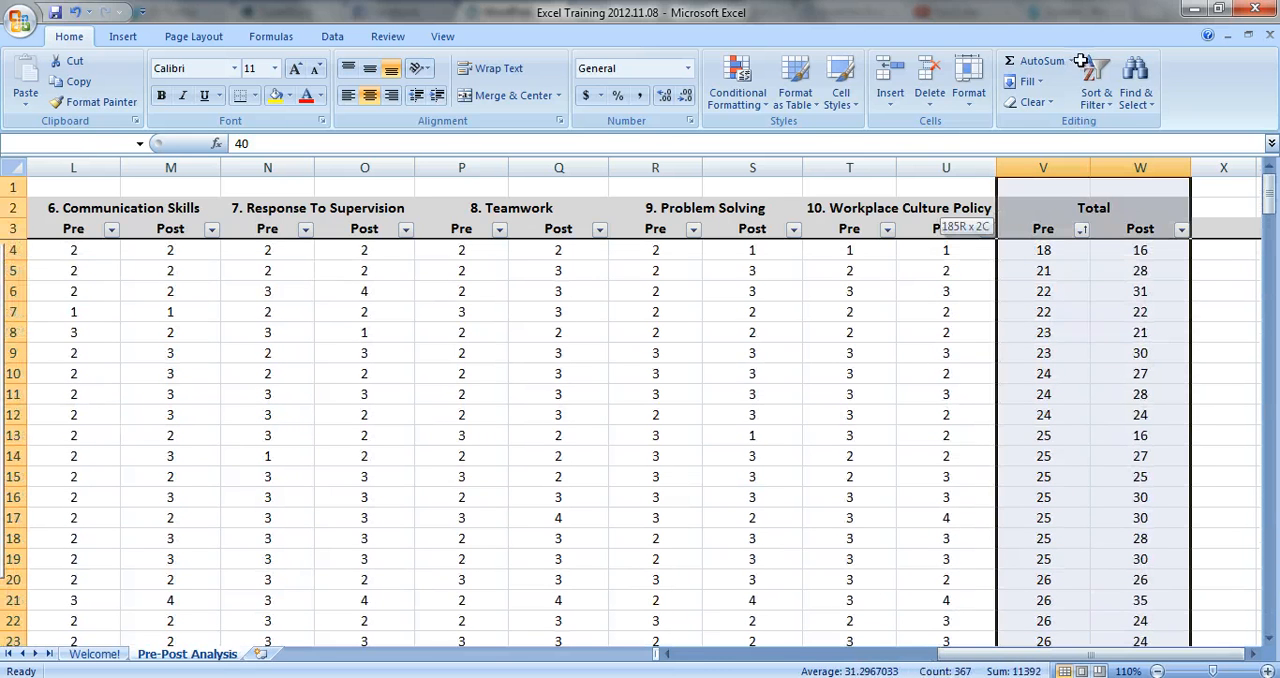
# - Apply Above Average (green) and Below Average (red) rules to the Total Pre scores V4:V185
pyautogui.click(1043, 249)
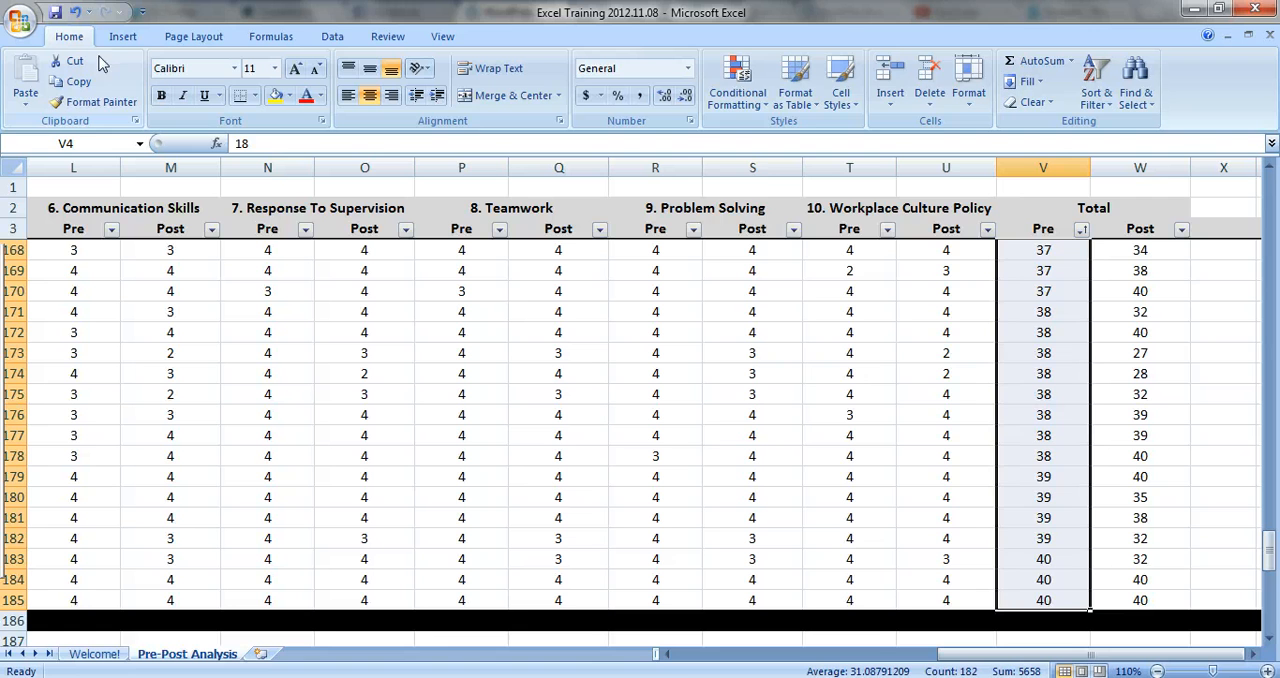
pyautogui.click(738, 80)
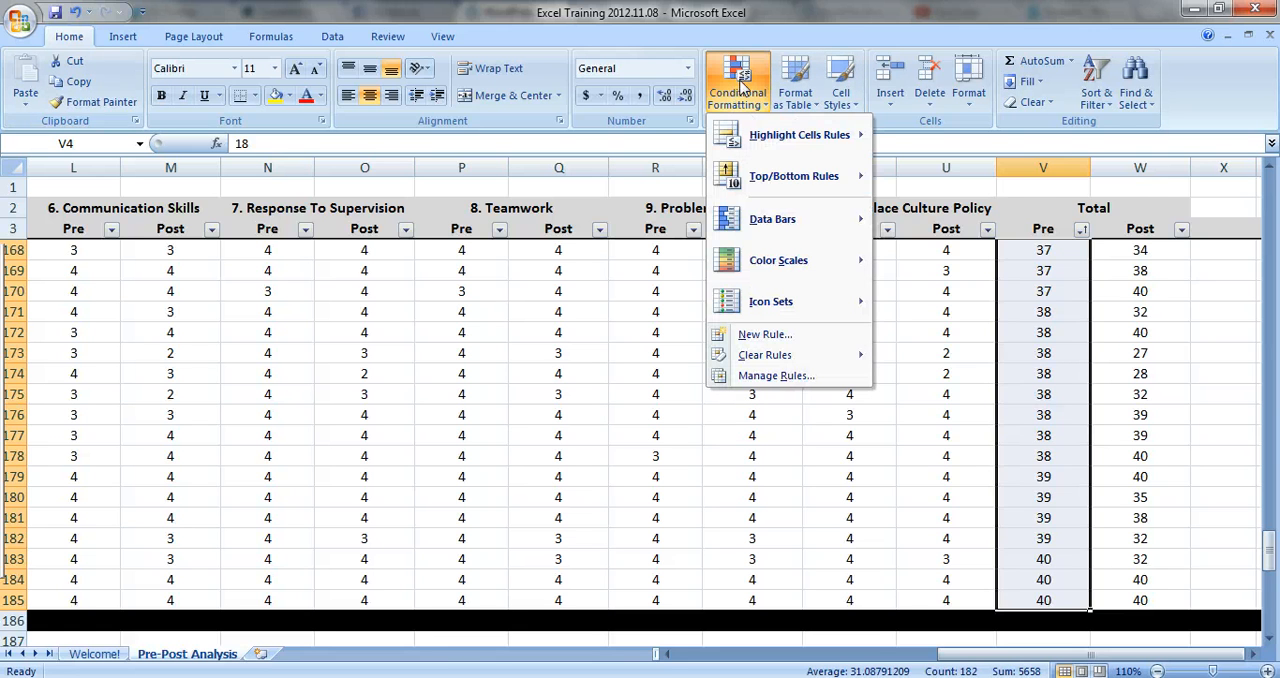
pyautogui.moveTo(793, 176)
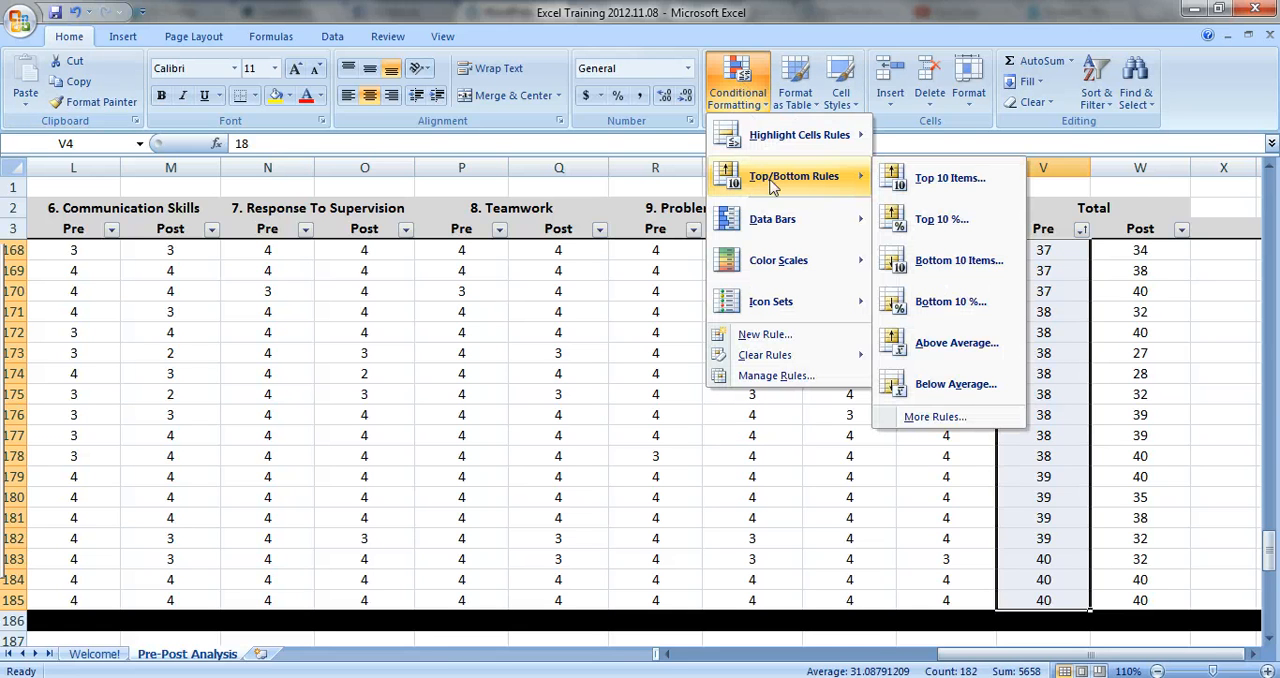
pyautogui.moveTo(956, 342)
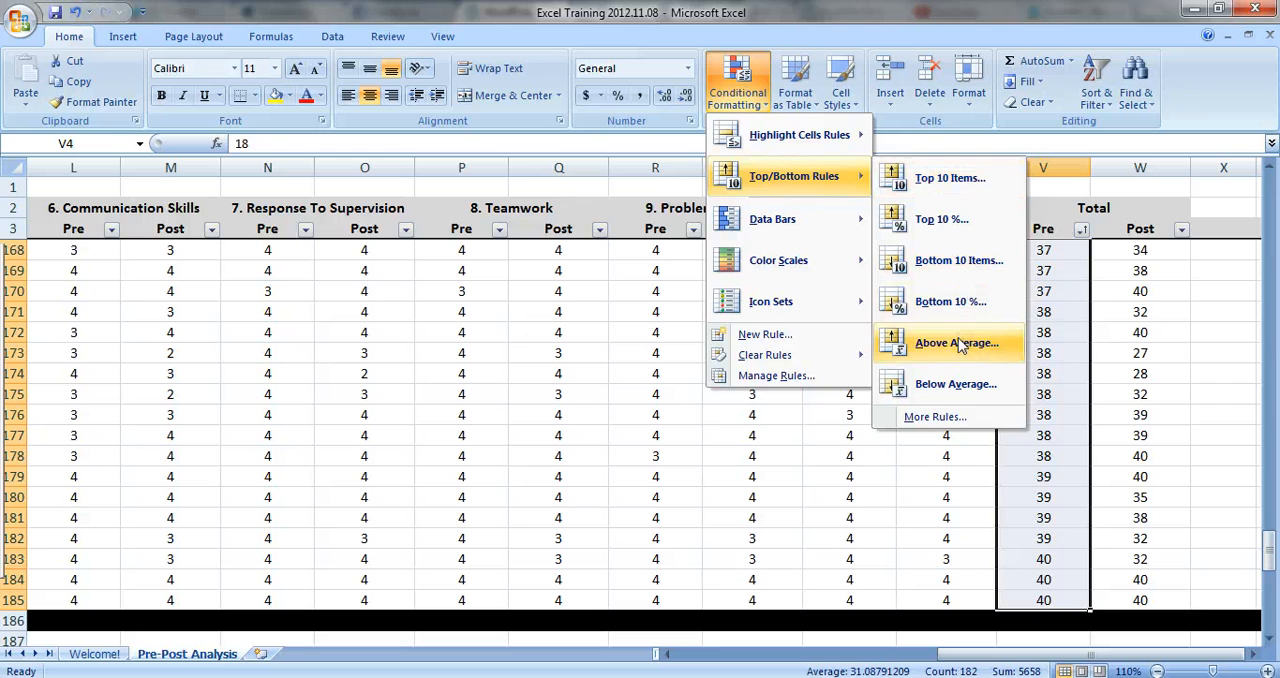
pyautogui.click(955, 342)
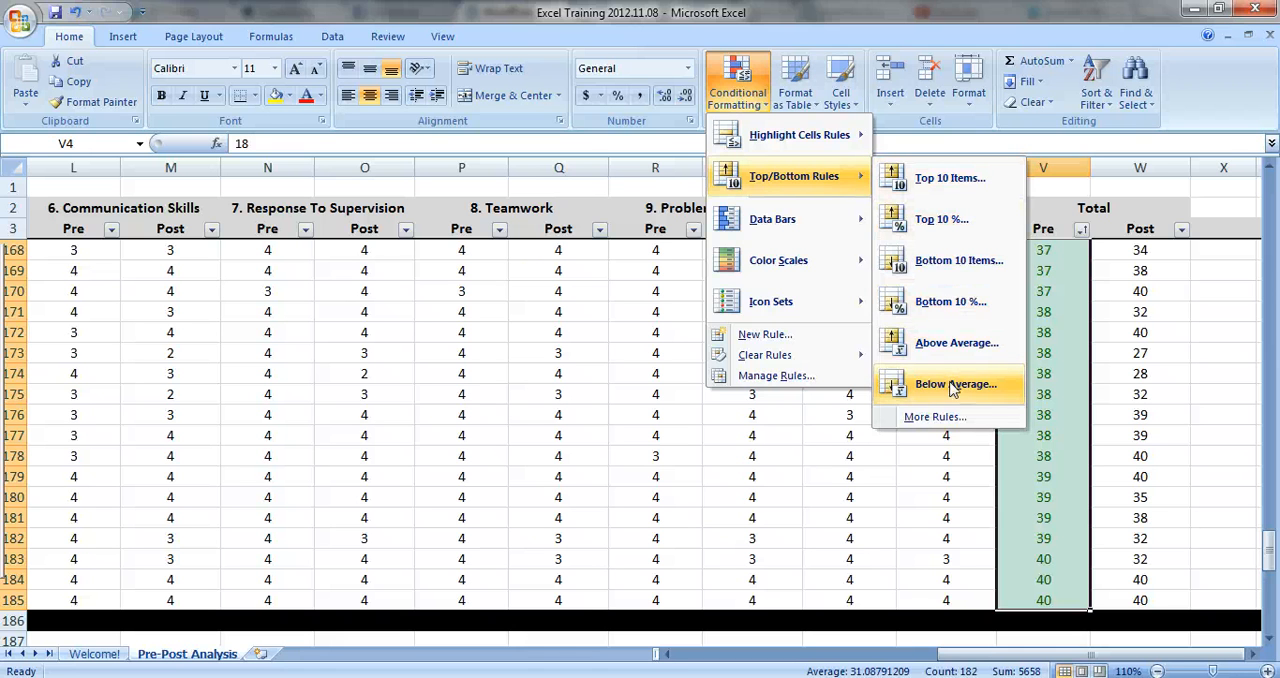
pyautogui.click(951, 384)
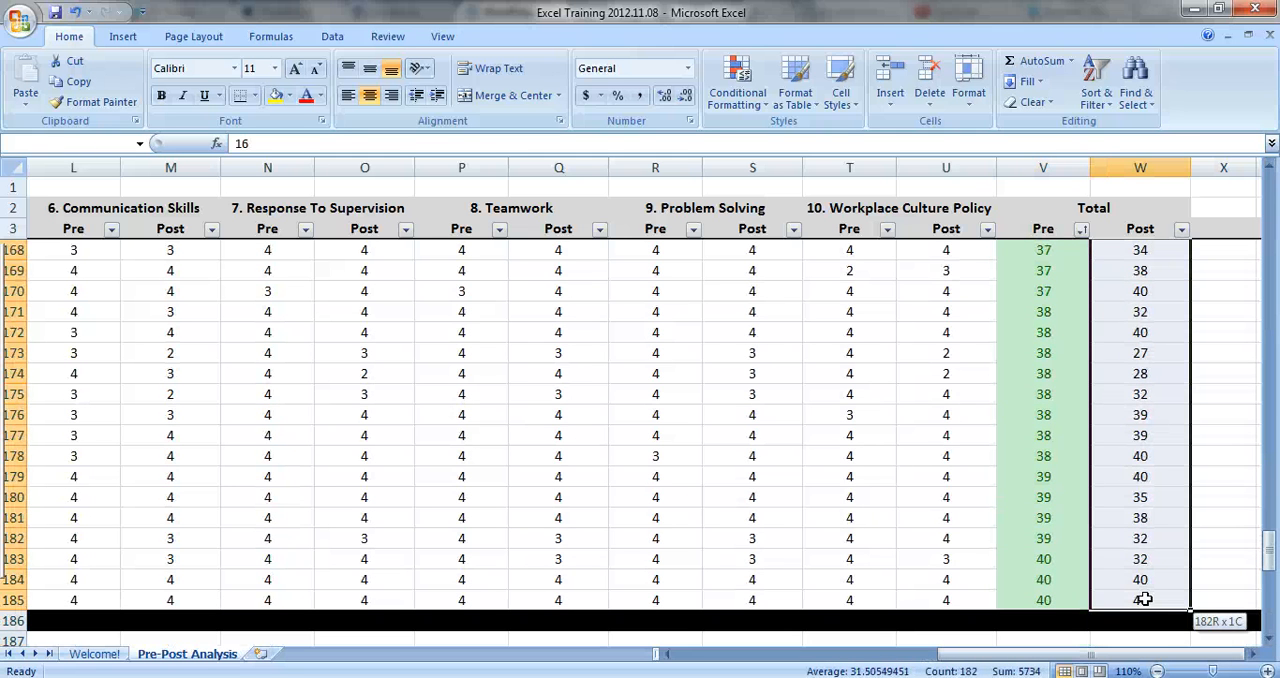
# - Apply an Above Average rule with Green Fill and Dark Green Text to column W
pyautogui.click(738, 82)
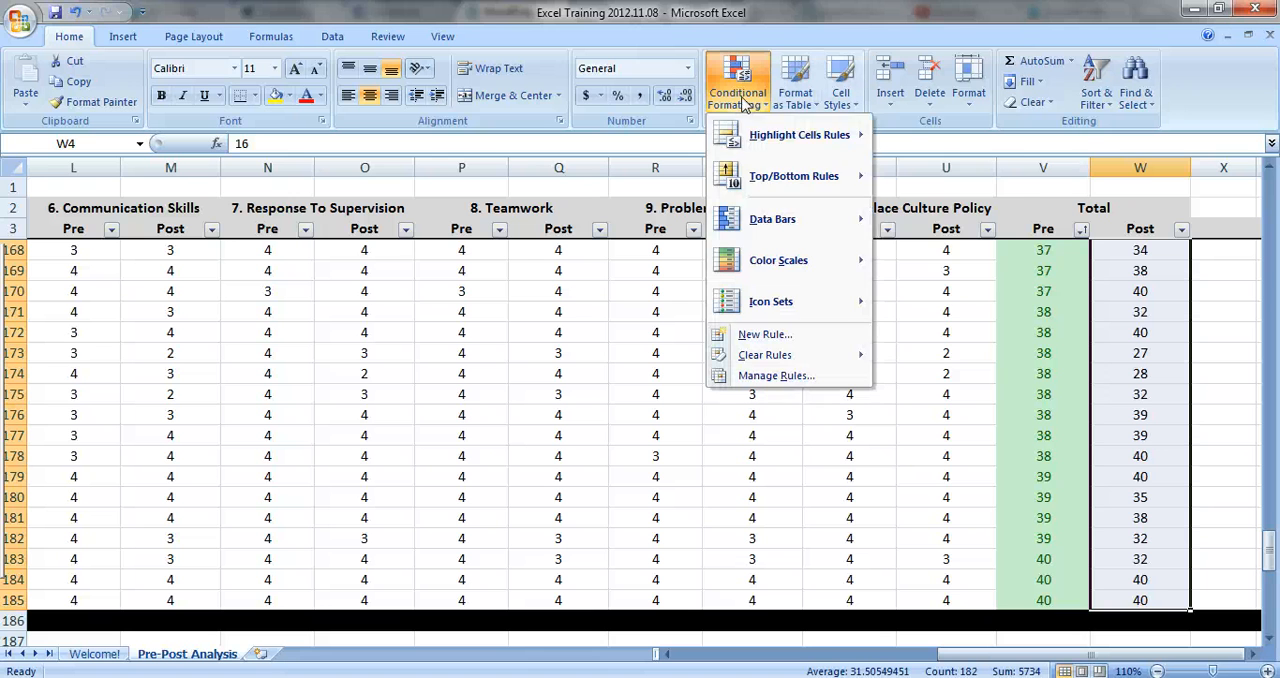
pyautogui.moveTo(794, 175)
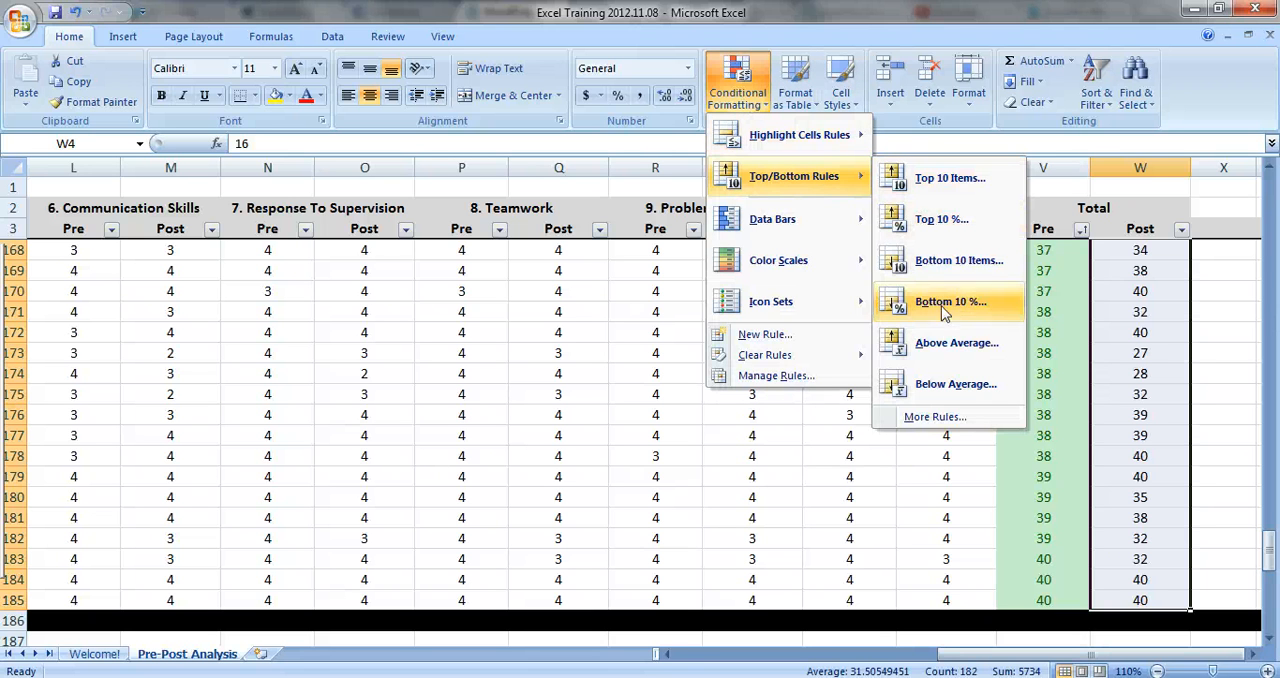
pyautogui.click(956, 342)
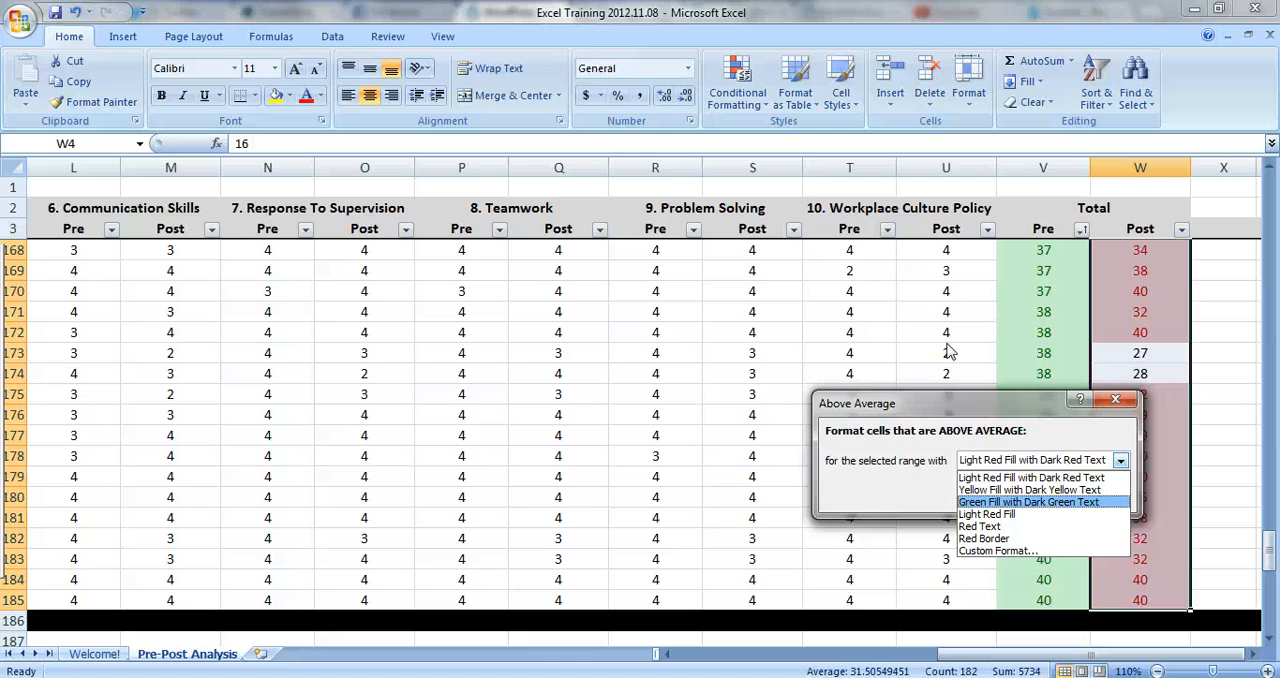
pyautogui.click(737, 80)
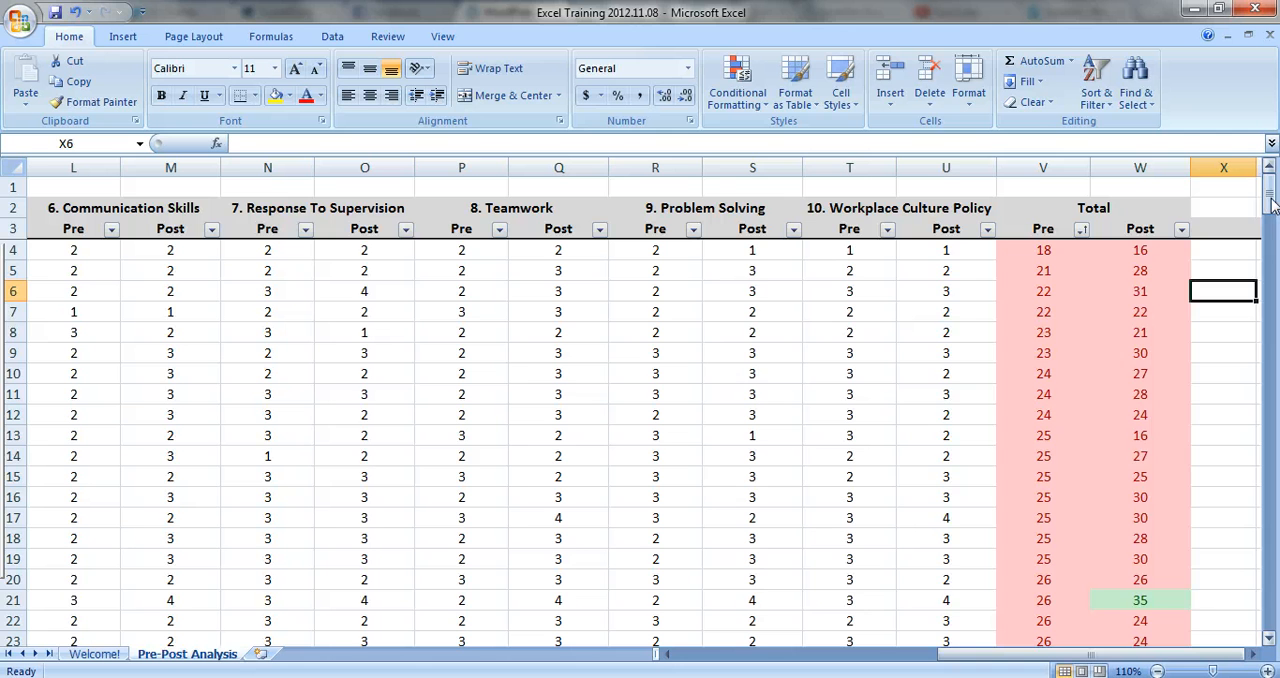
# - Check the red Pre total and green Post totals in rows 21 and 29
pyautogui.scroll(-3)
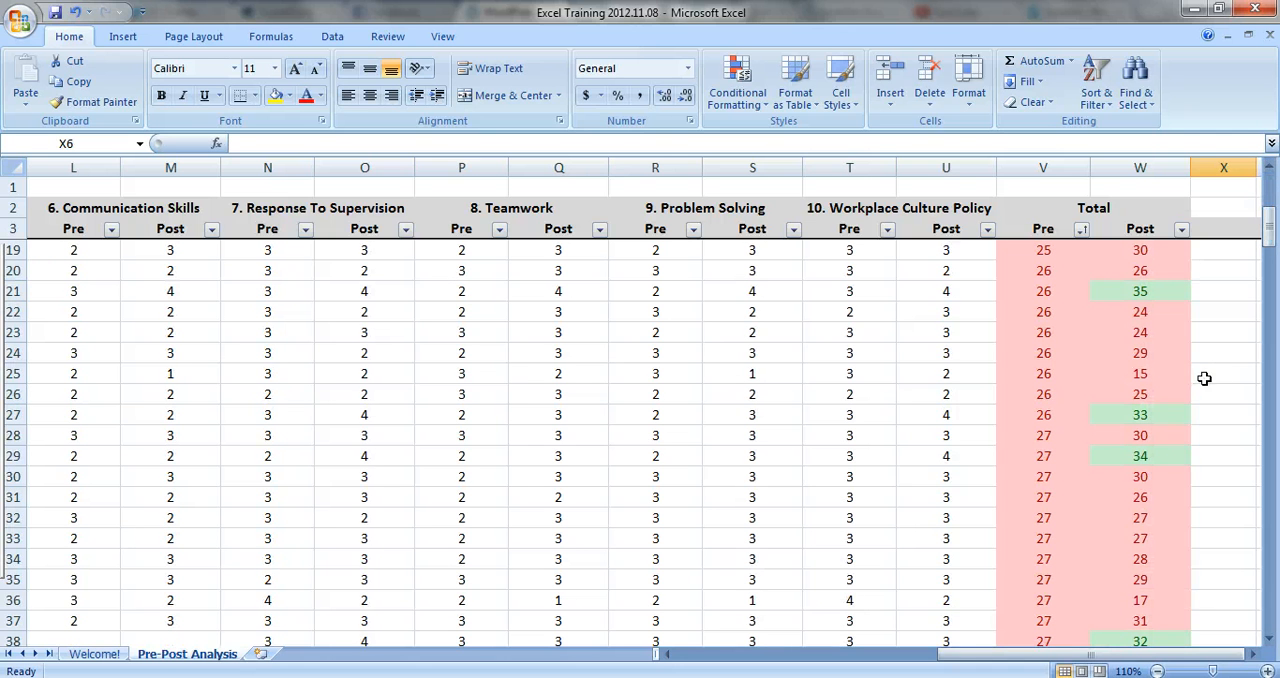
pyautogui.moveTo(1073, 297)
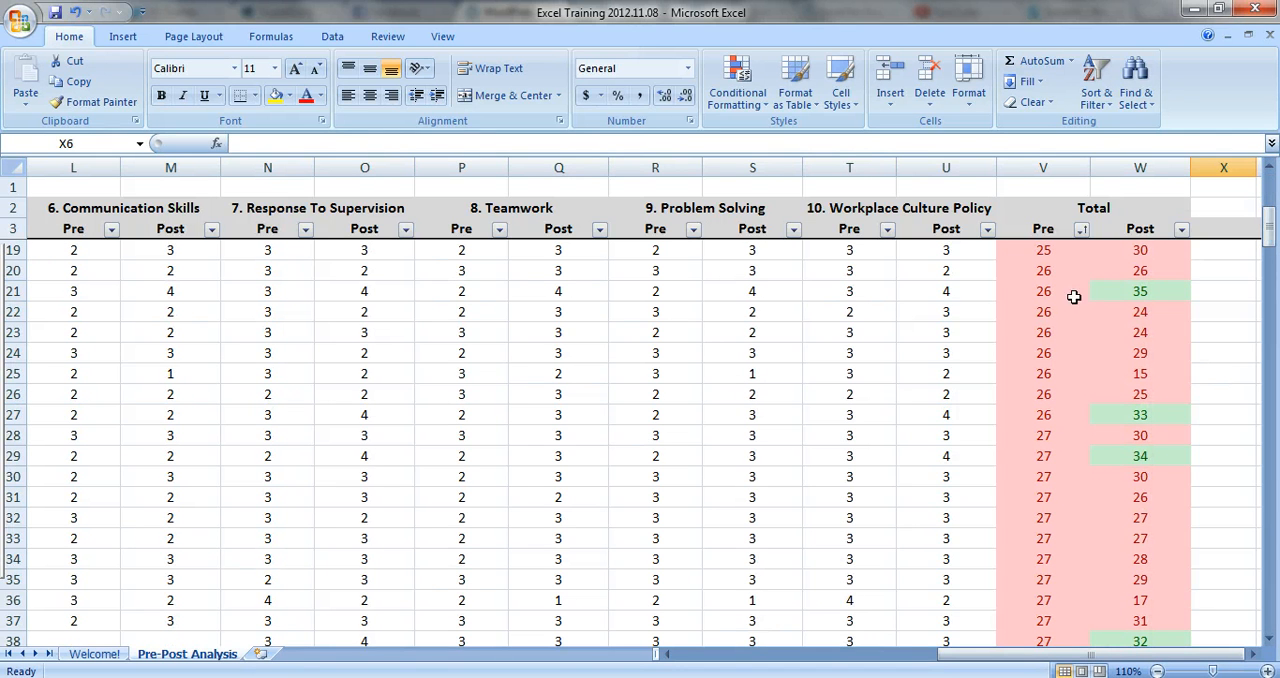
pyautogui.click(1043, 291)
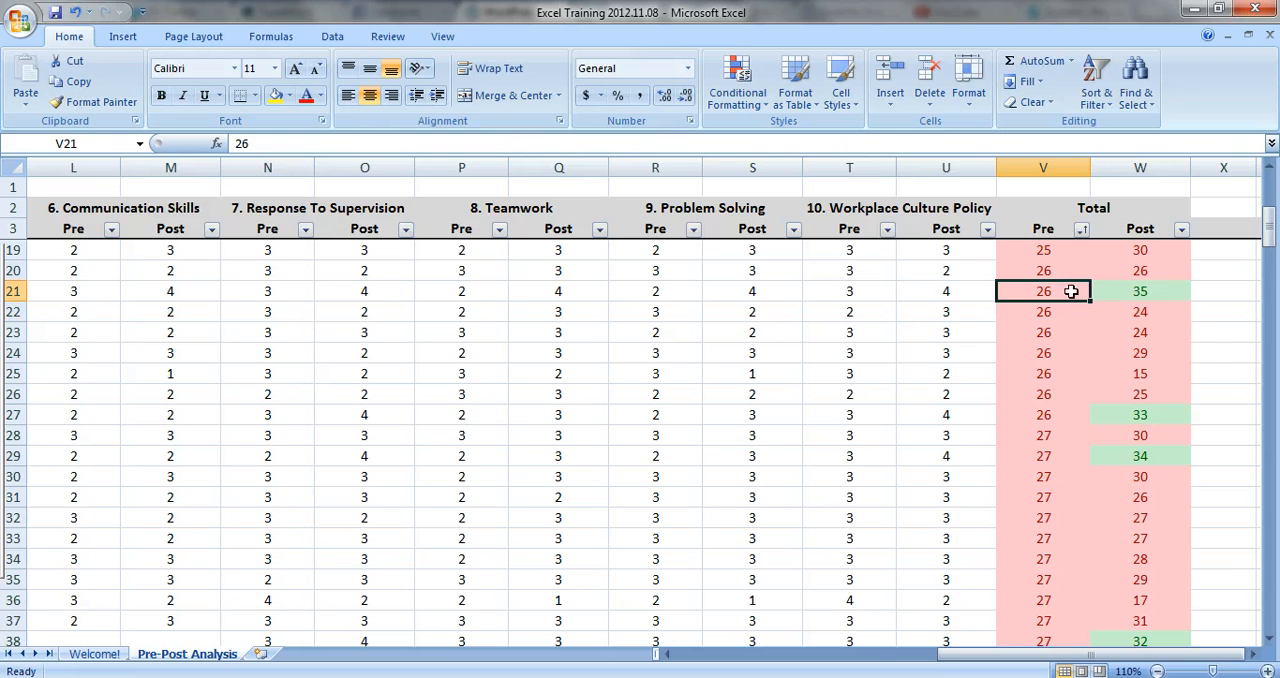
pyautogui.click(1139, 291)
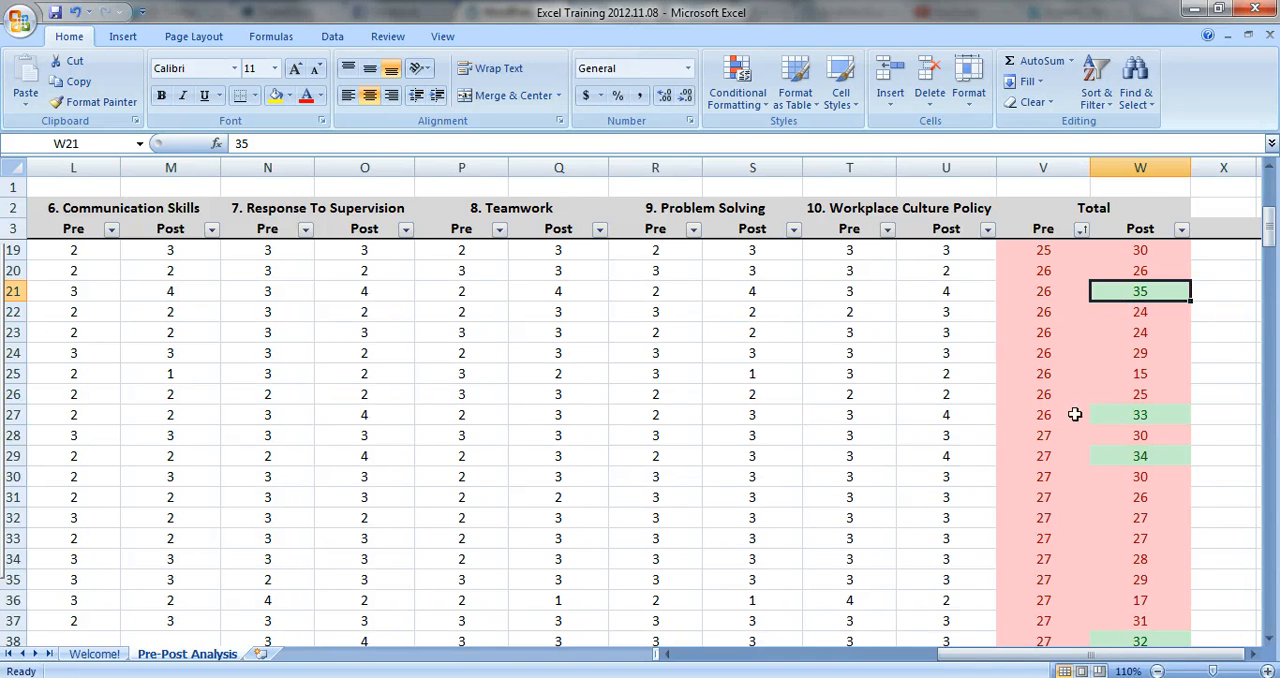
pyautogui.click(1139, 456)
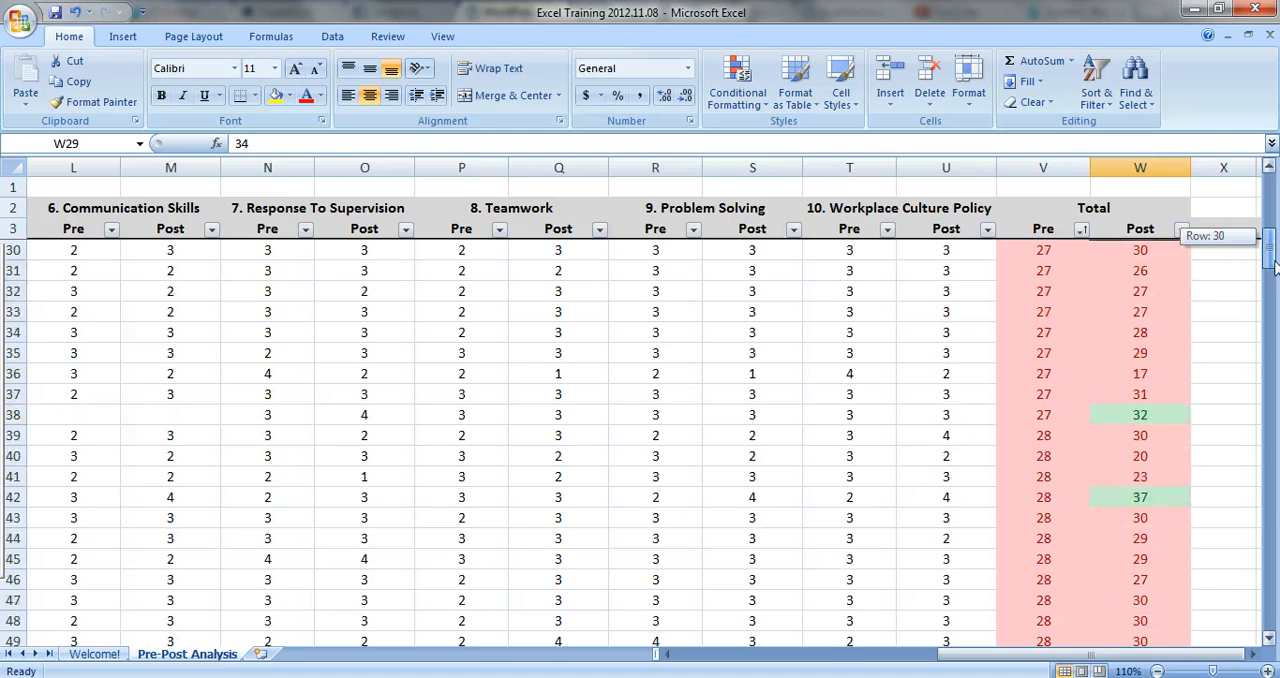
pyautogui.scroll(-3)
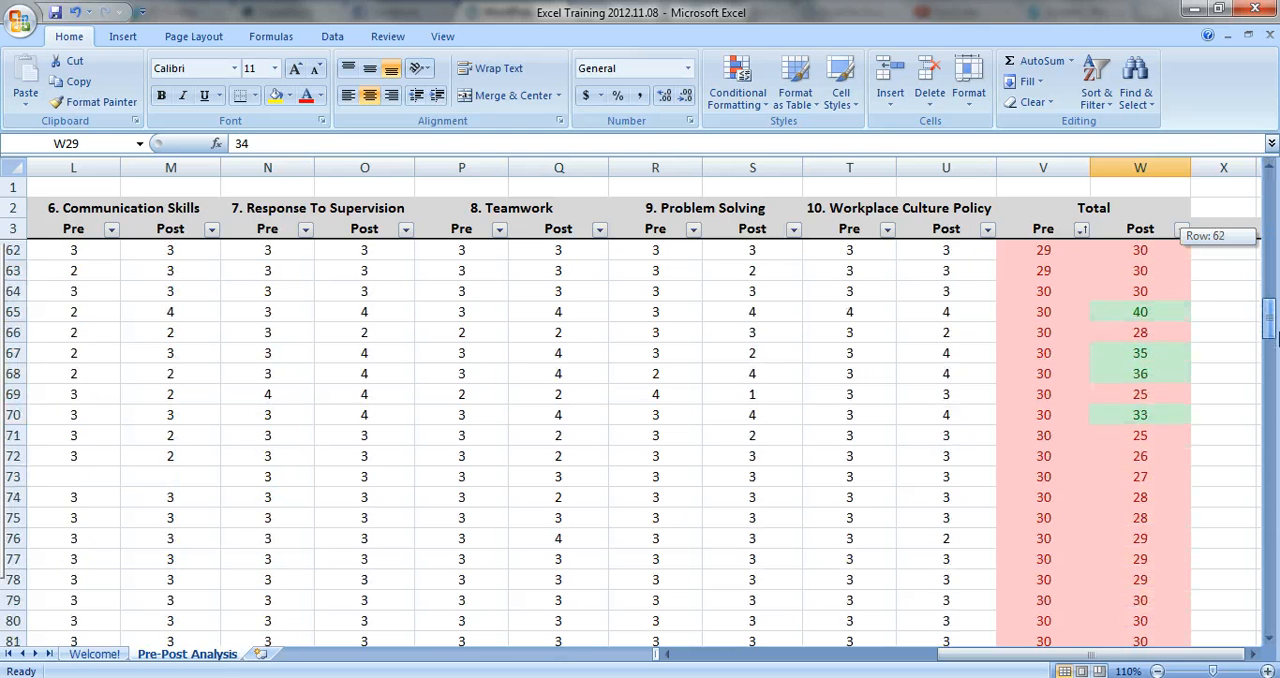
pyautogui.scroll(-3)
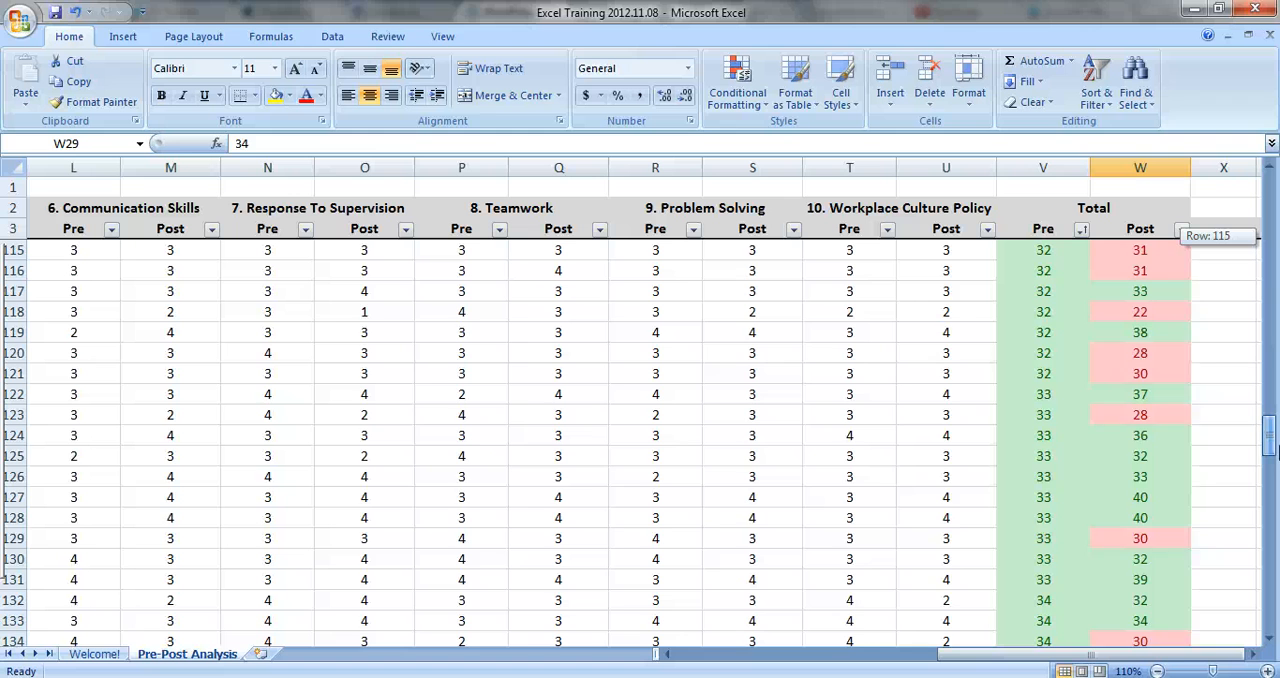
# - Check the red Post total in row 134, then return to the Welcome sheet
pyautogui.scroll(-3)
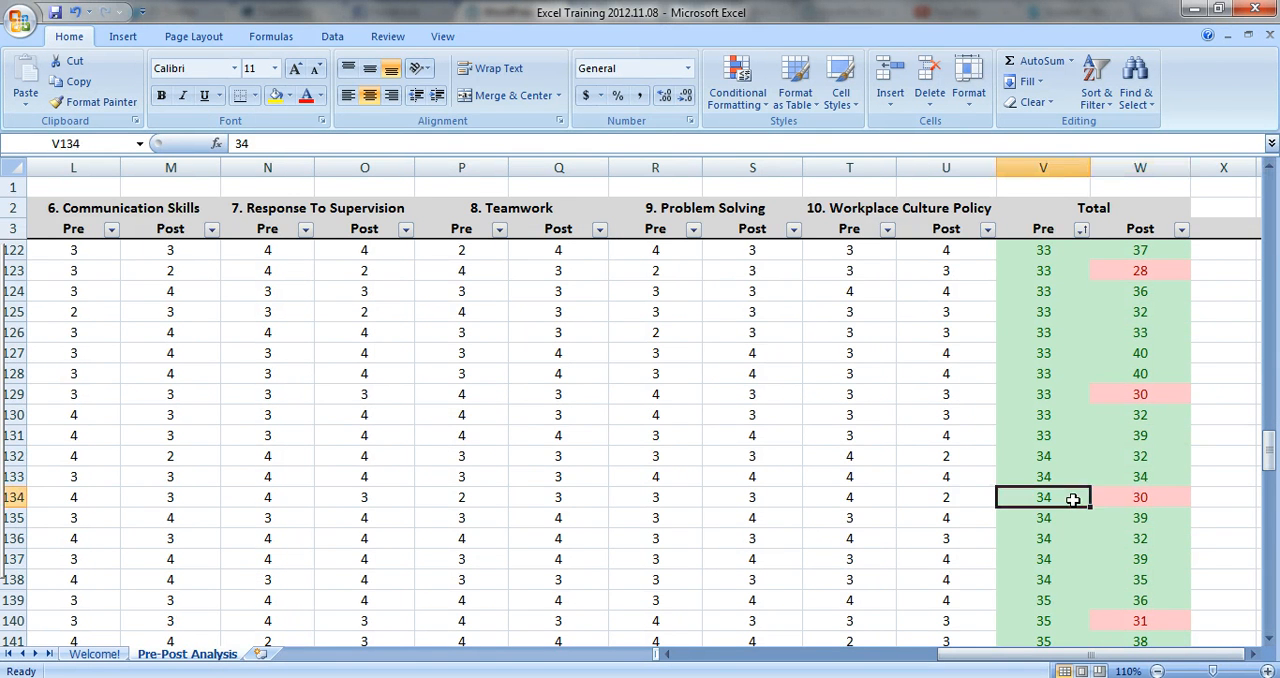
pyautogui.moveTo(1074, 503)
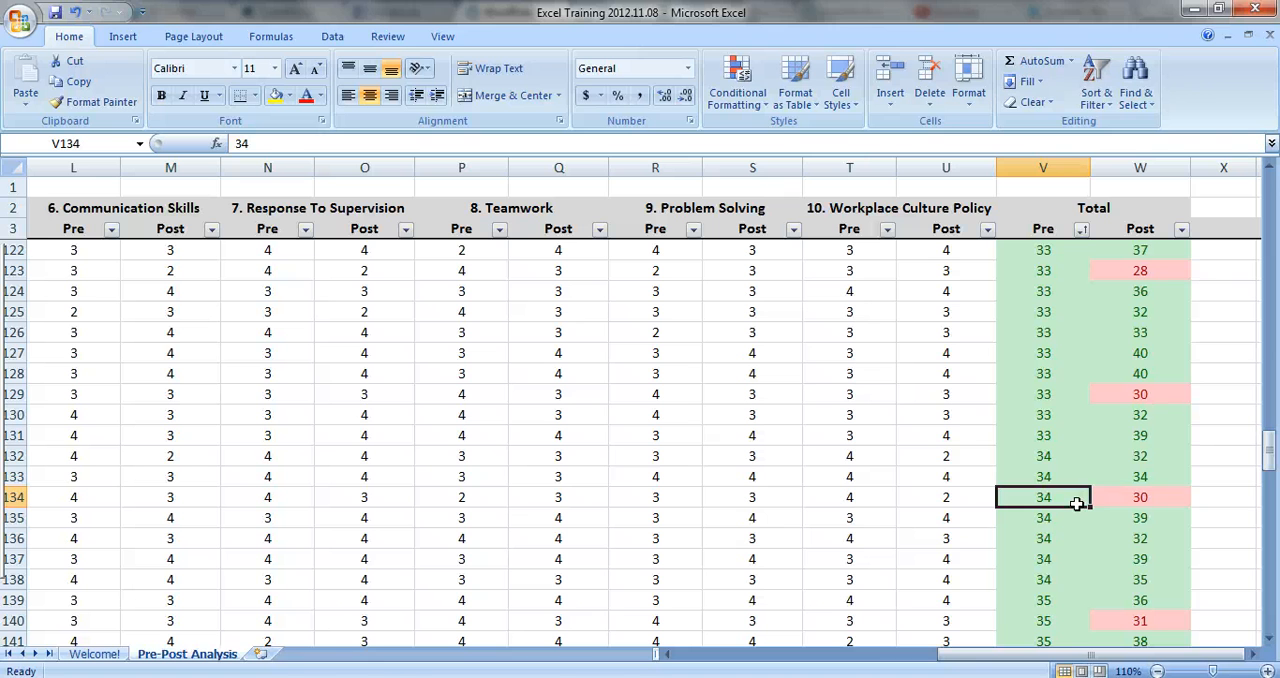
pyautogui.click(1139, 500)
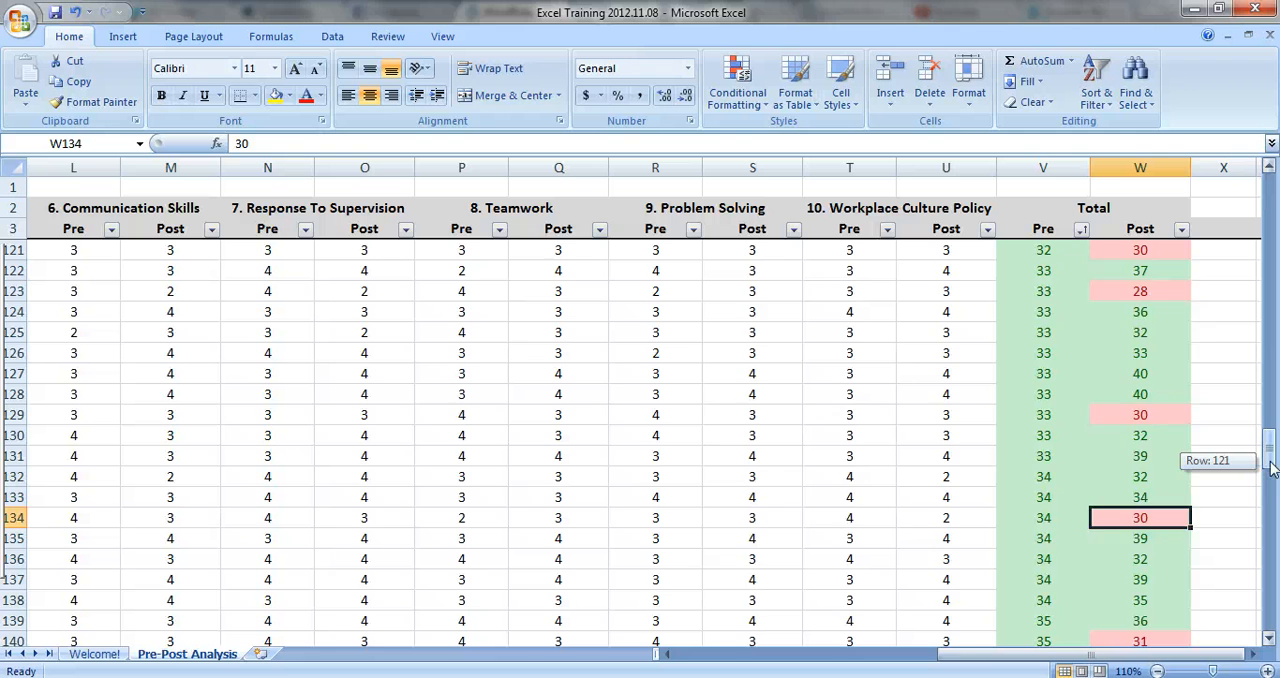
pyautogui.scroll(-3)
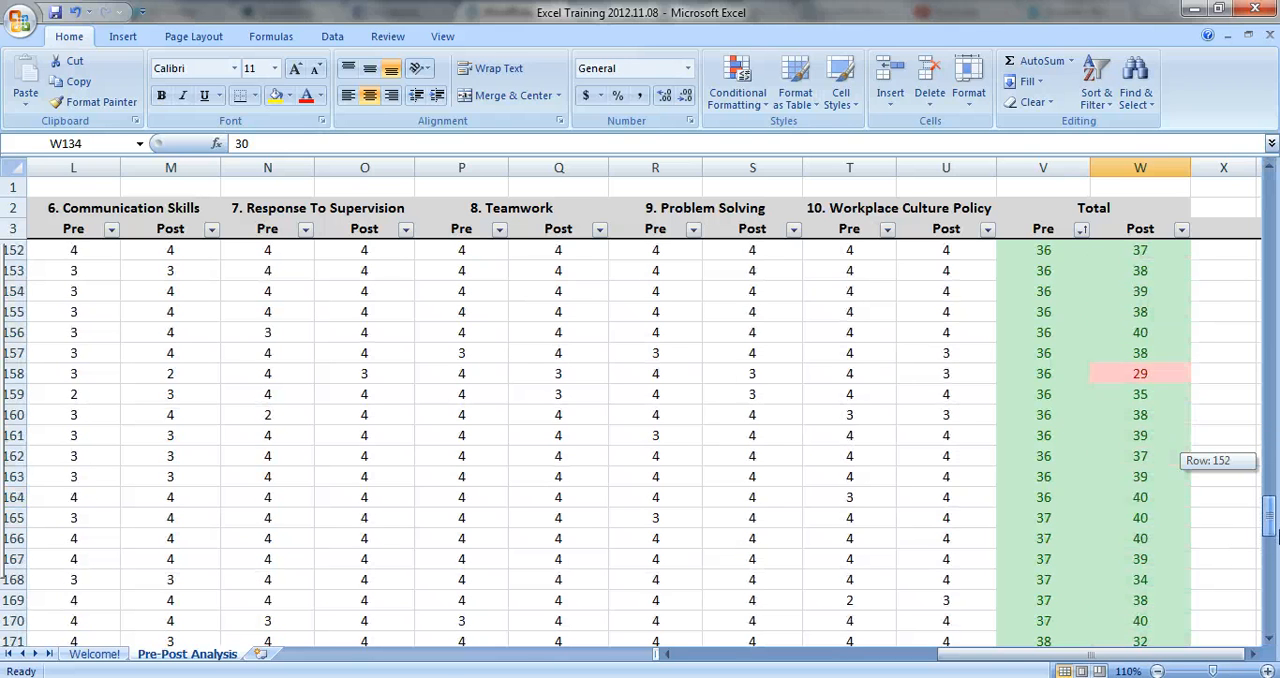
pyautogui.scroll(-3)
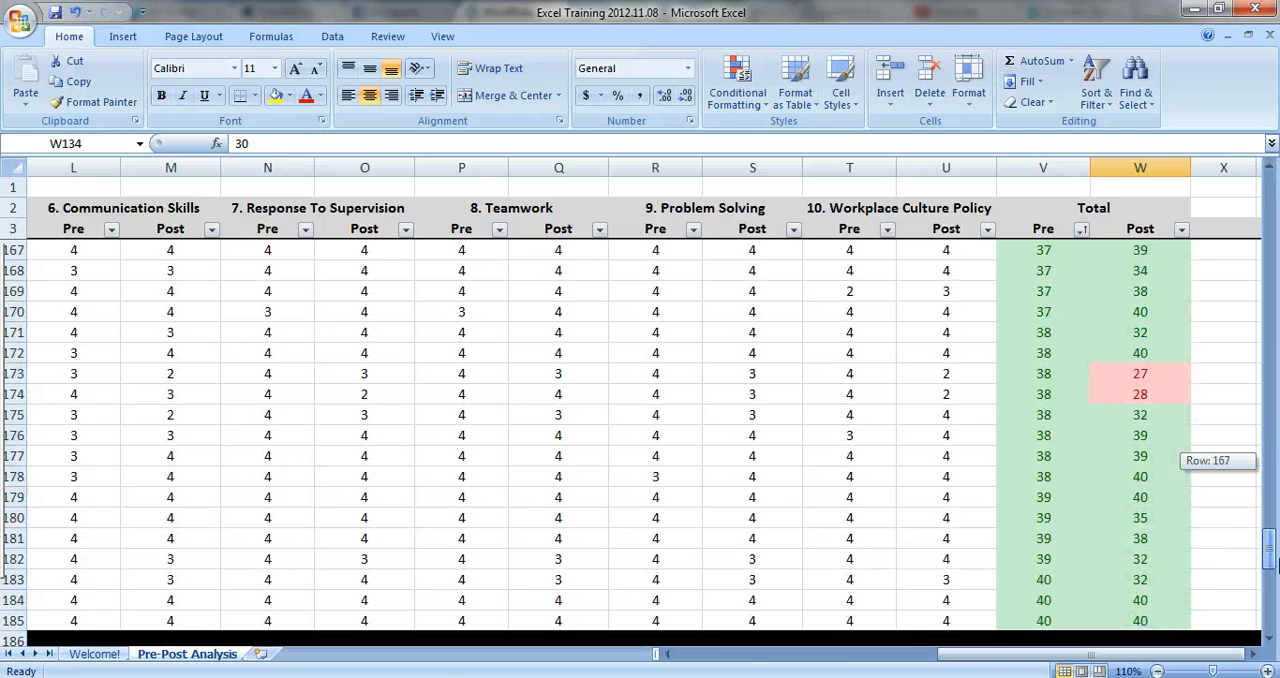
pyautogui.moveTo(1199, 479)
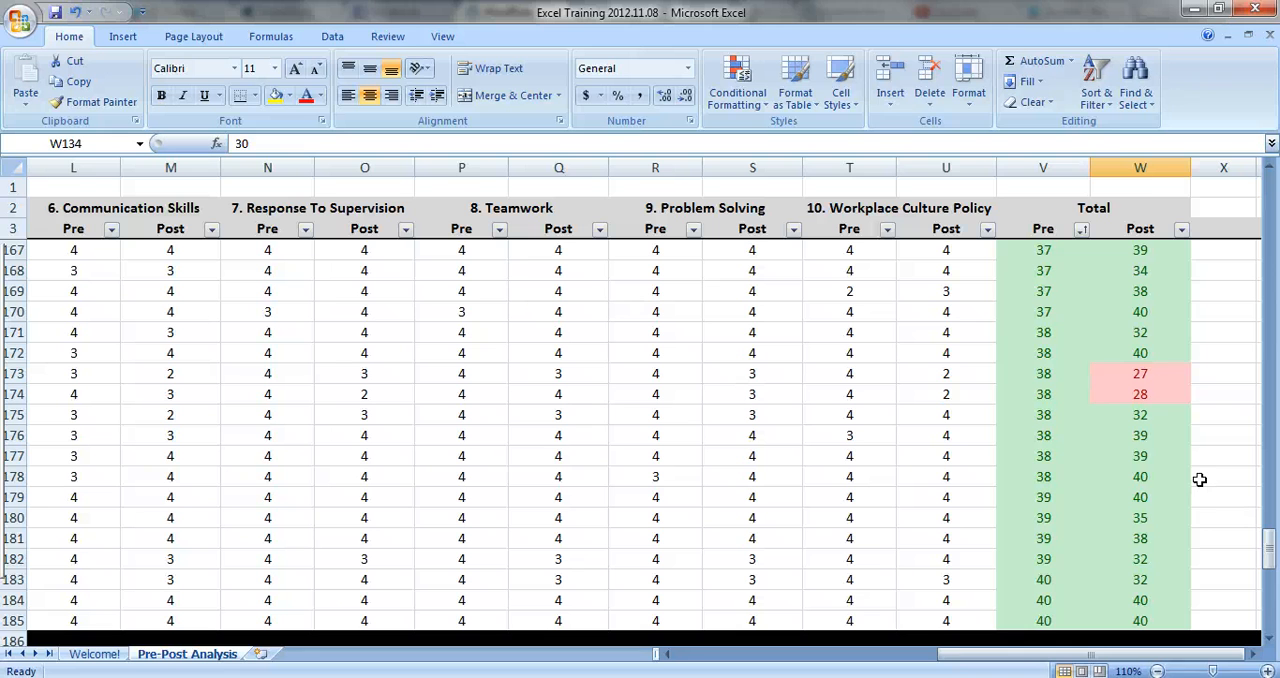
pyautogui.moveTo(1189, 480)
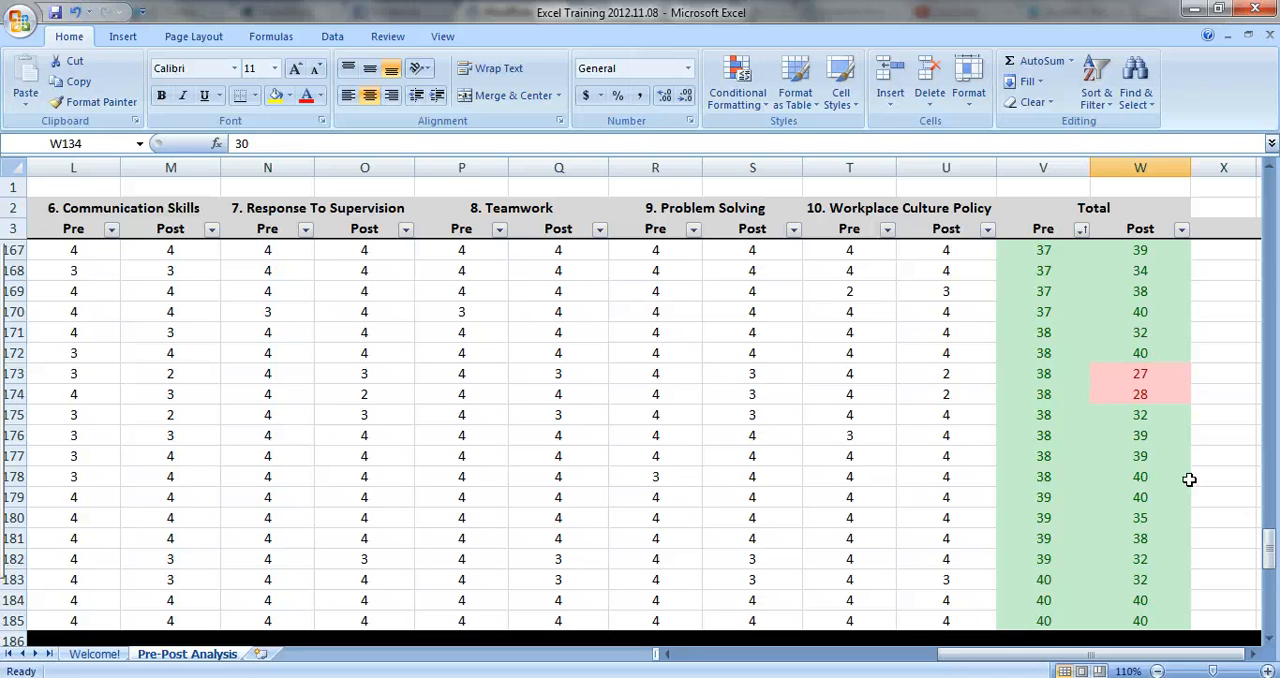
pyautogui.moveTo(1189, 470)
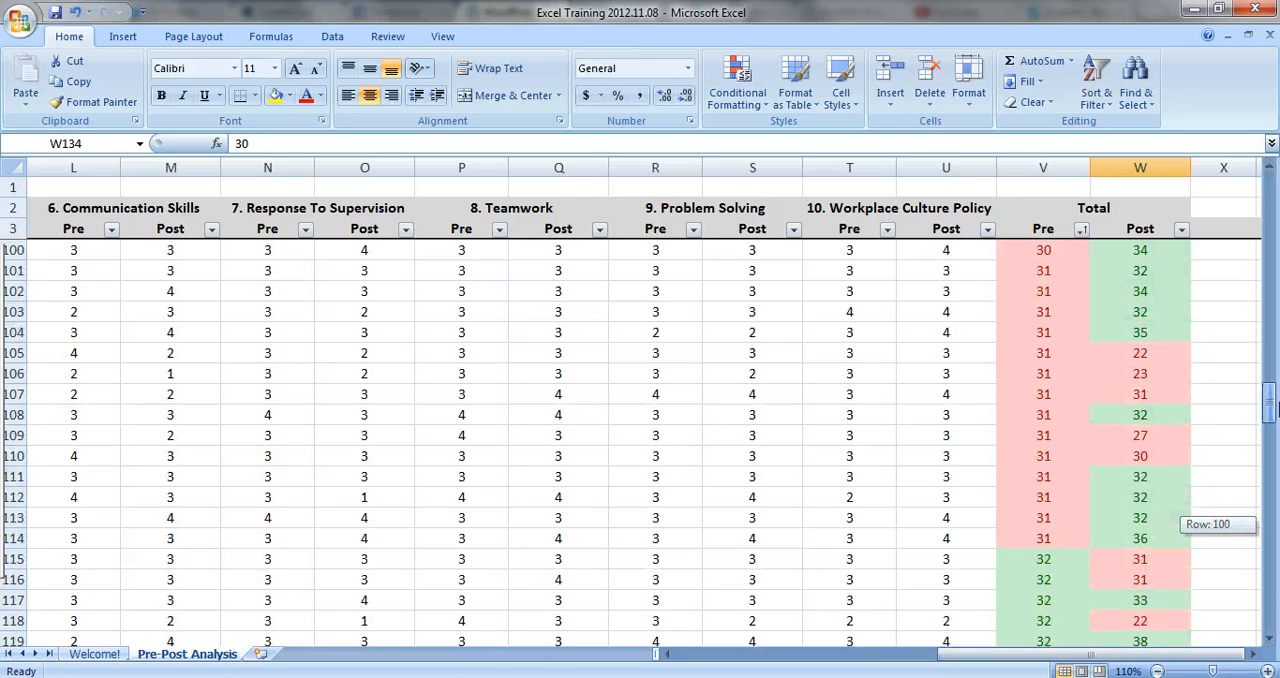
pyautogui.scroll(3)
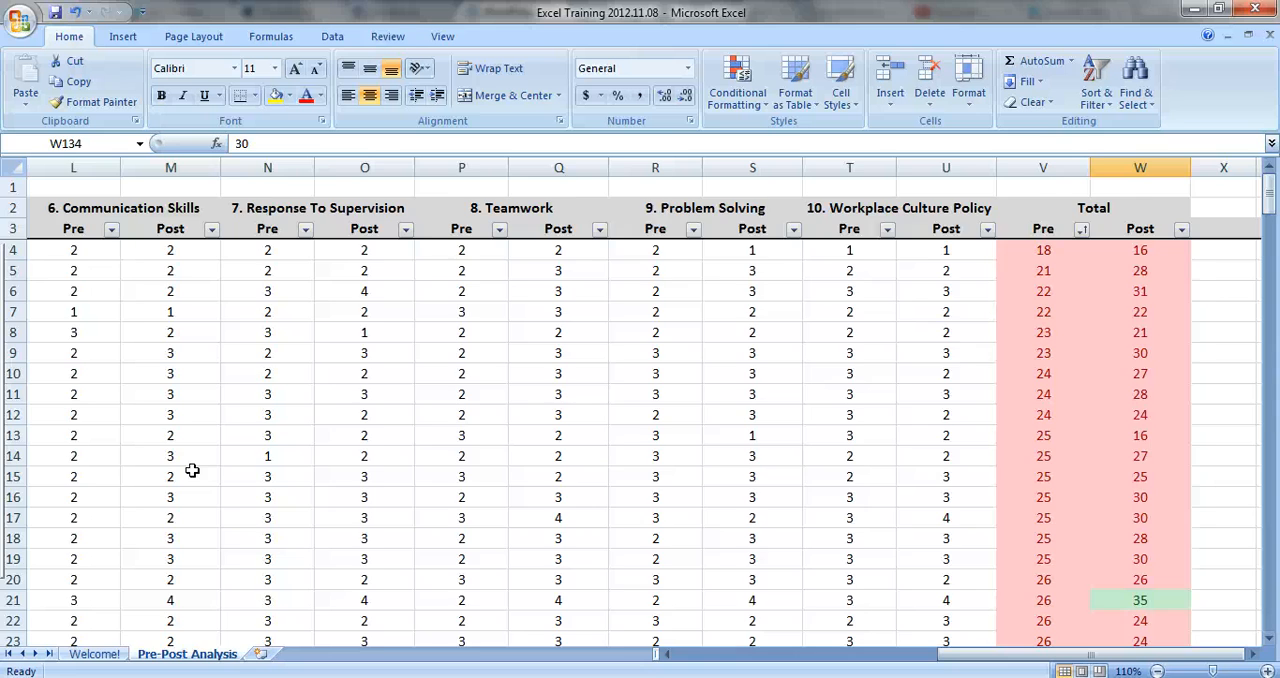
pyautogui.click(82, 653)
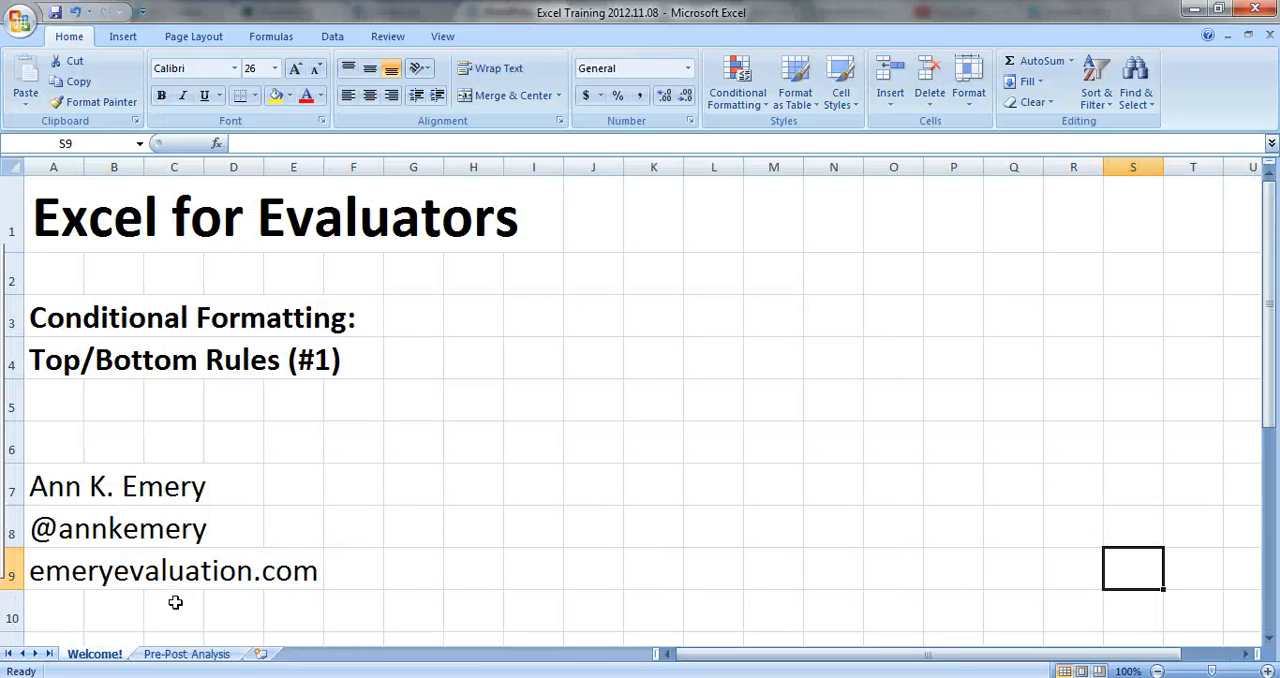
pyautogui.moveTo(277, 670)
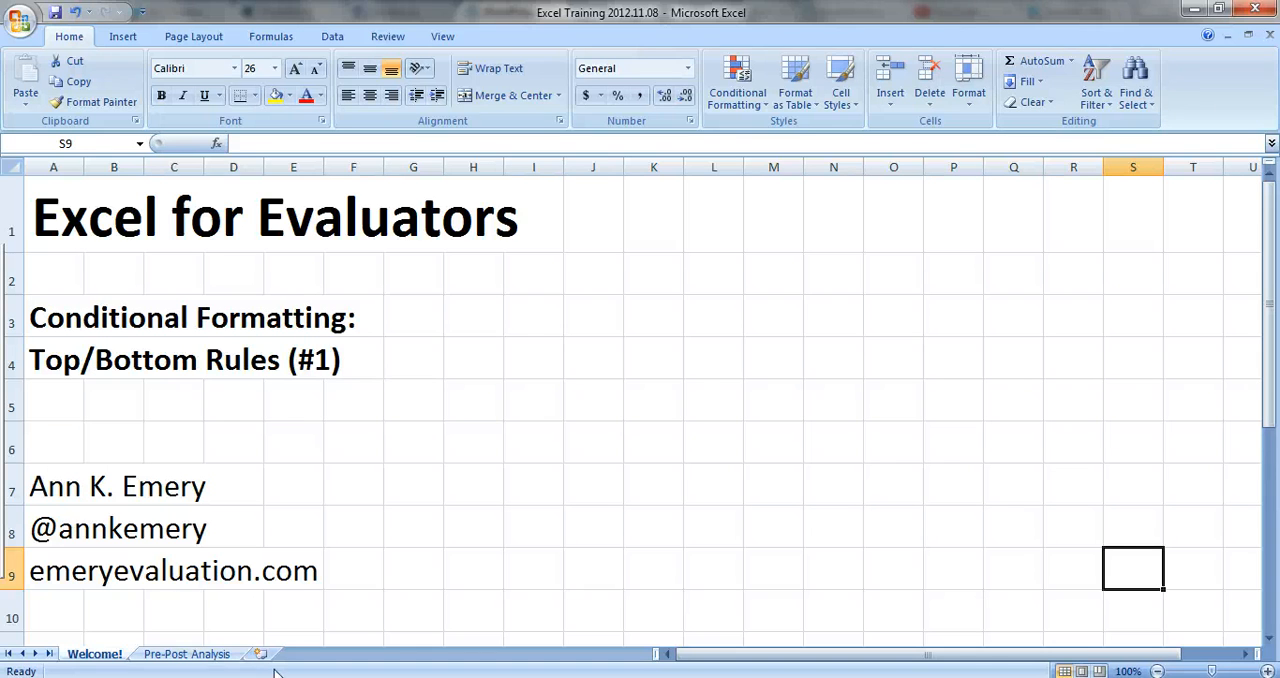